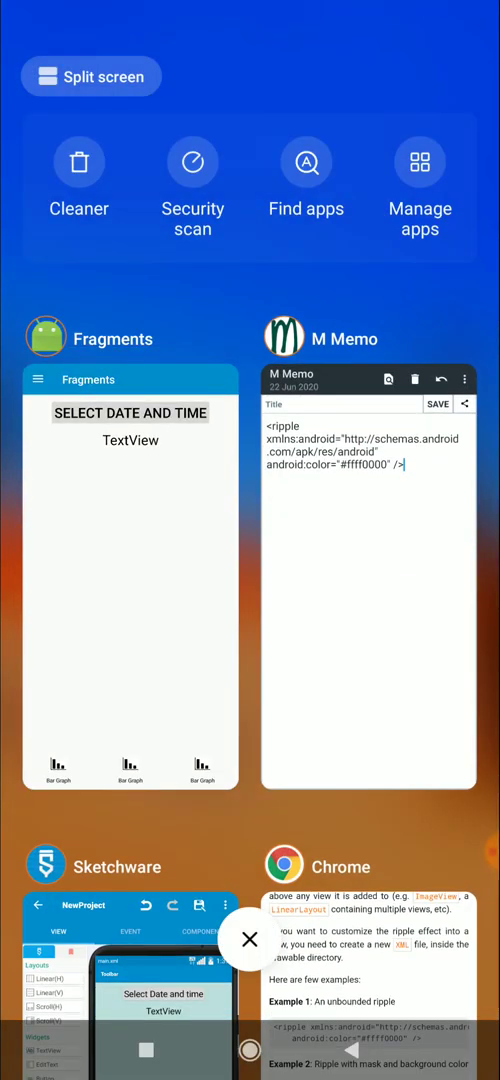
# Give the left Bar Graph layout (linear6) a weight of 1
pyautogui.scroll(3)
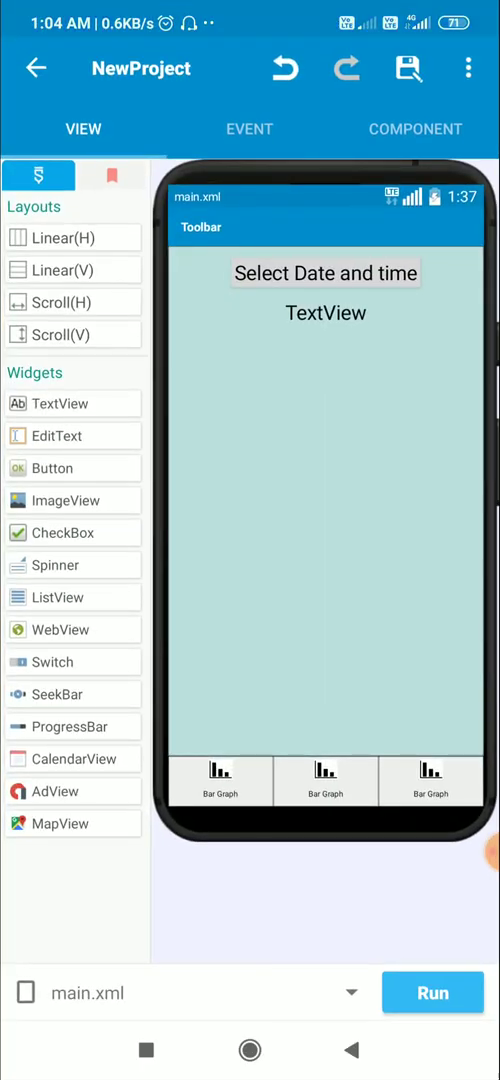
pyautogui.click(220, 780)
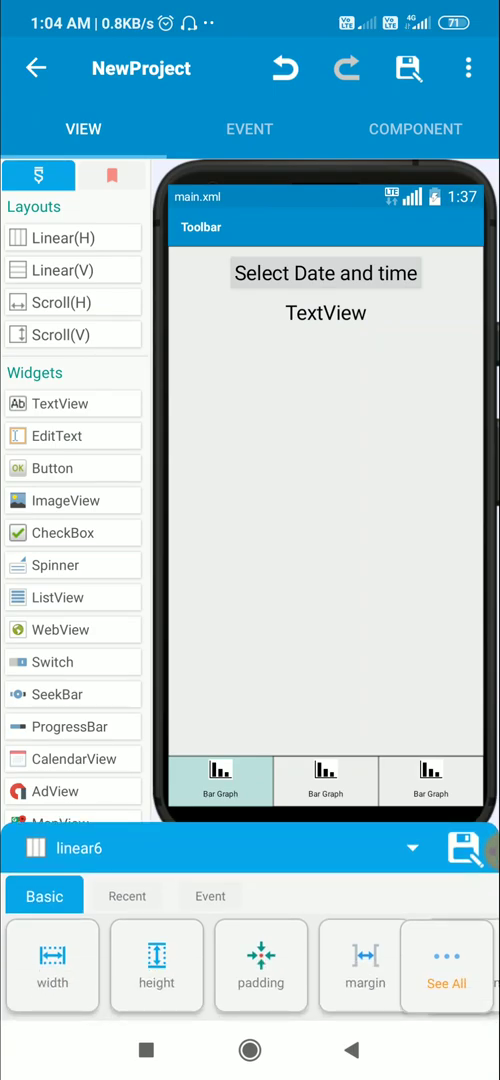
pyautogui.click(430, 780)
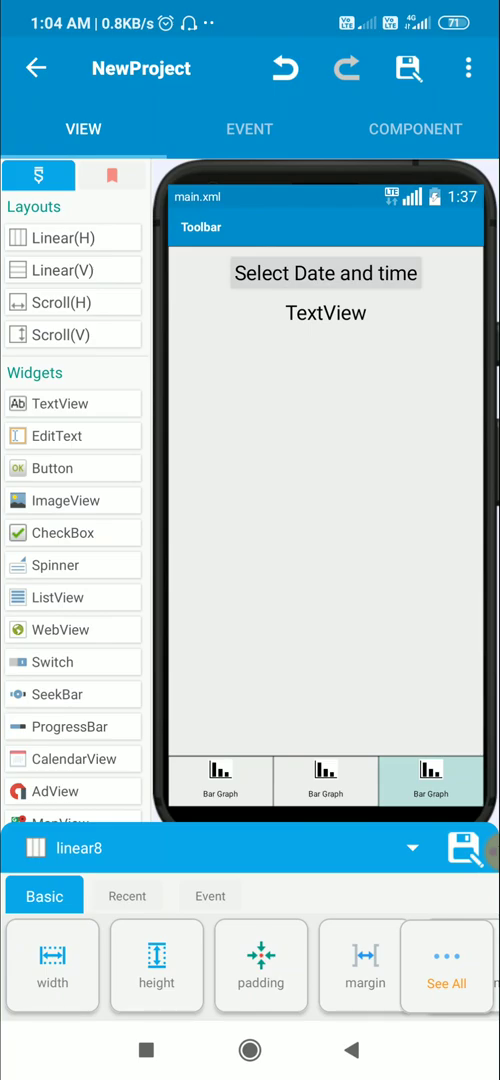
pyautogui.click(220, 780)
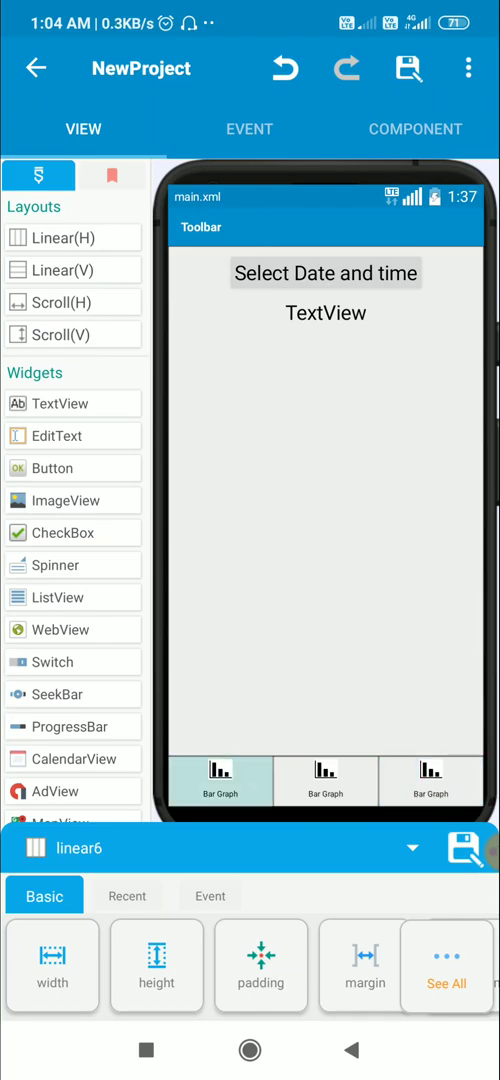
pyautogui.hscroll(3)
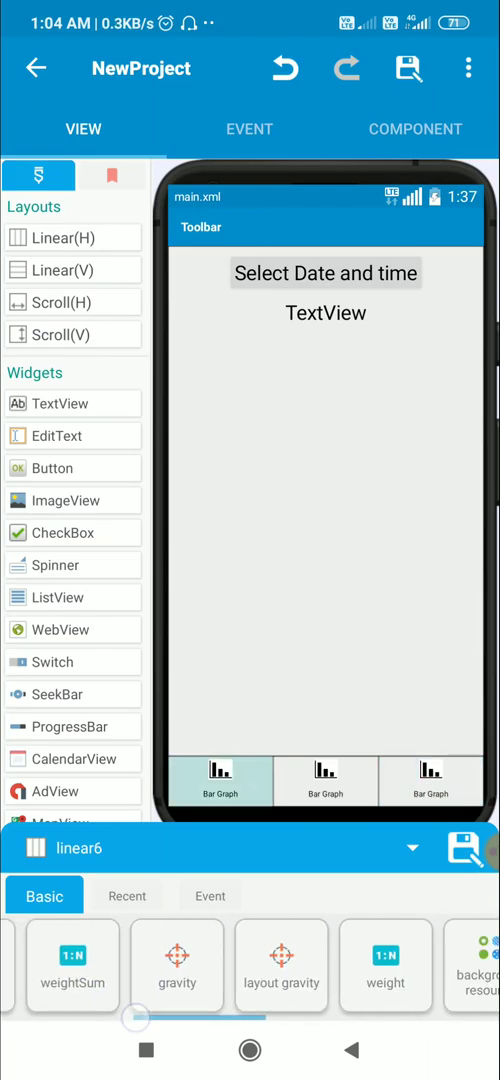
pyautogui.click(385, 964)
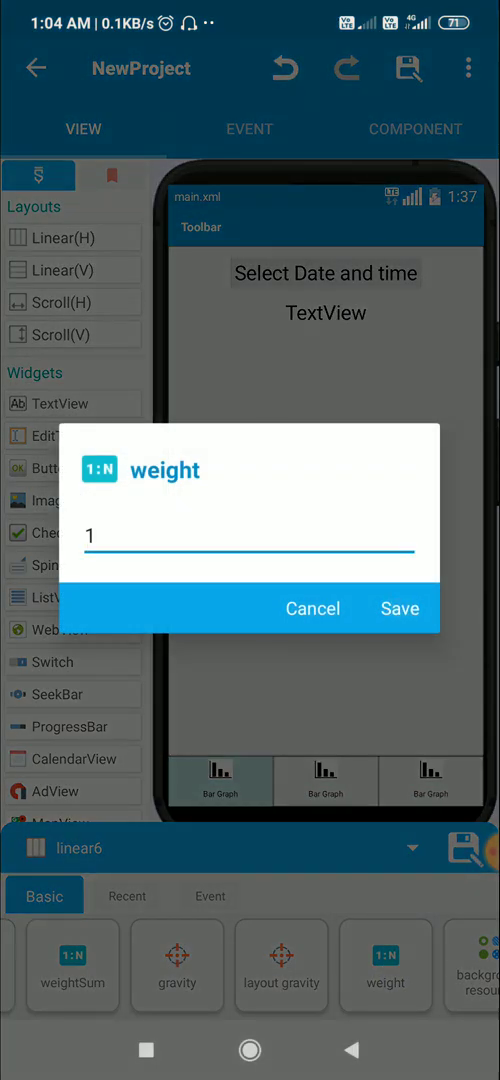
pyautogui.click(399, 608)
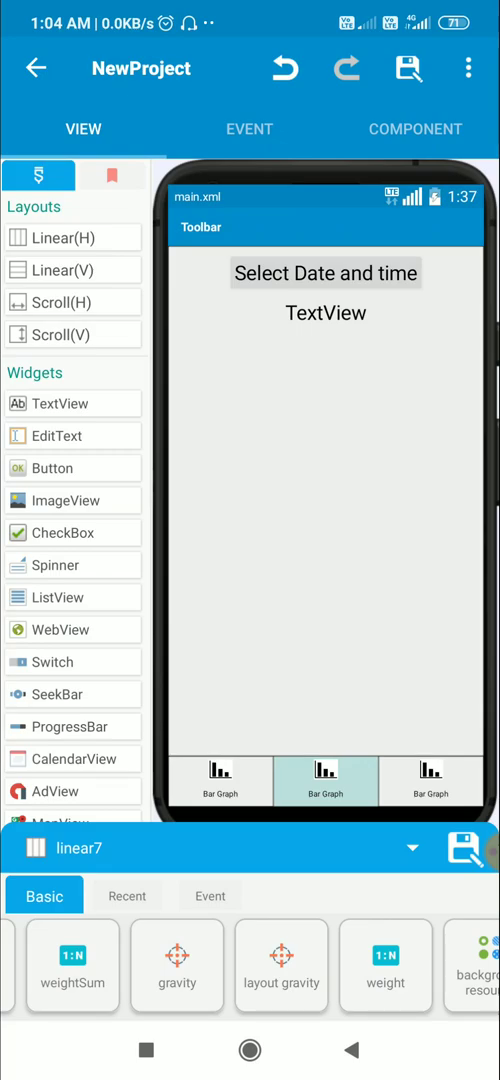
# Give the right Bar Graph layout (linear8) a weight of 1 as well
pyautogui.click(385, 965)
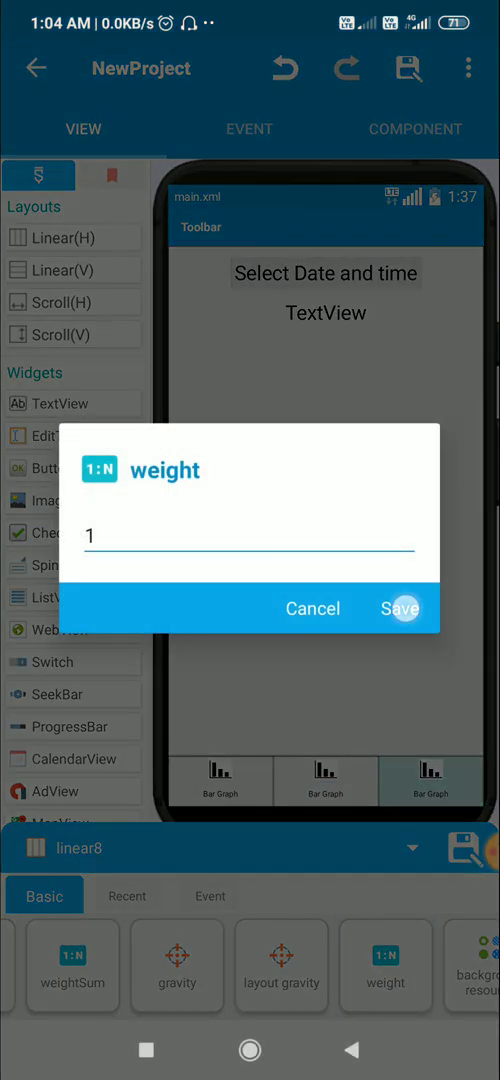
pyautogui.click(398, 608)
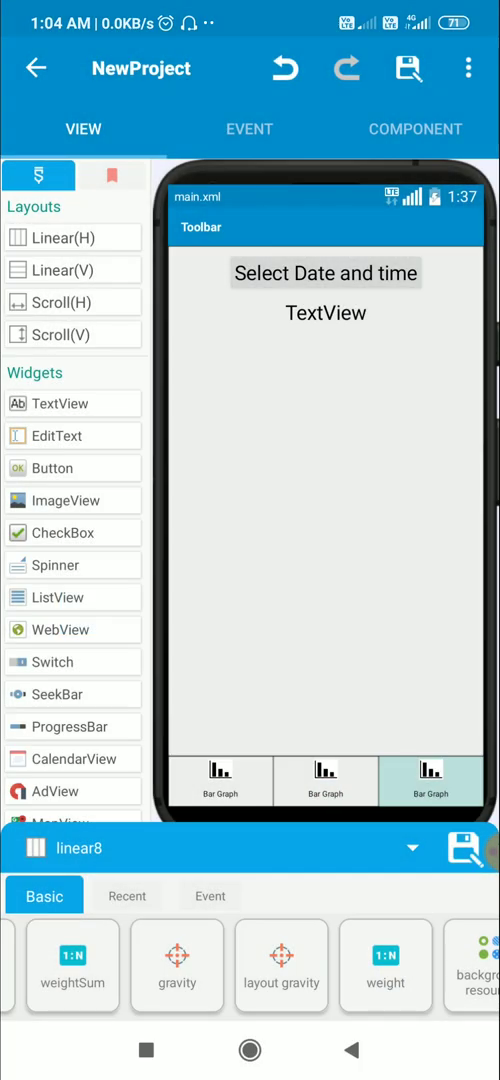
pyautogui.click(430, 780)
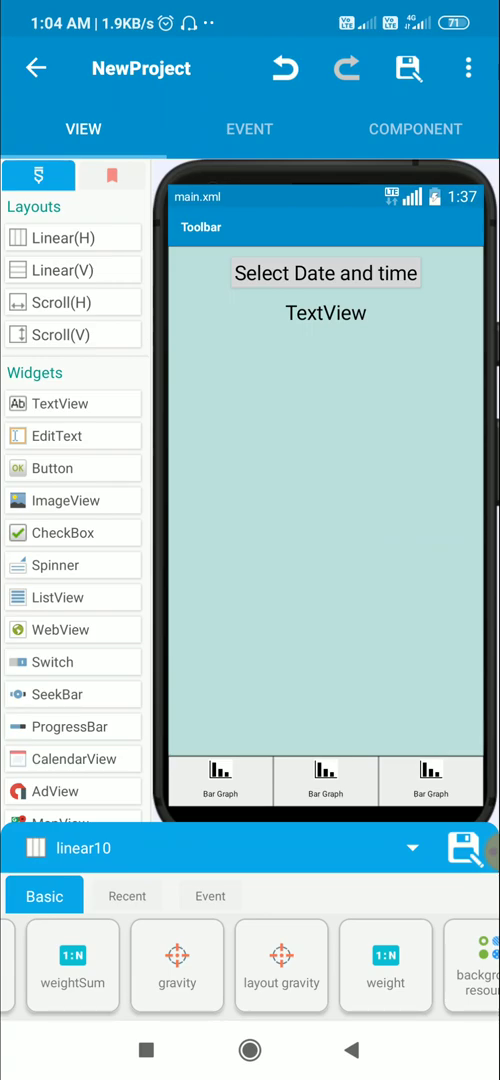
pyautogui.hscroll(-3)
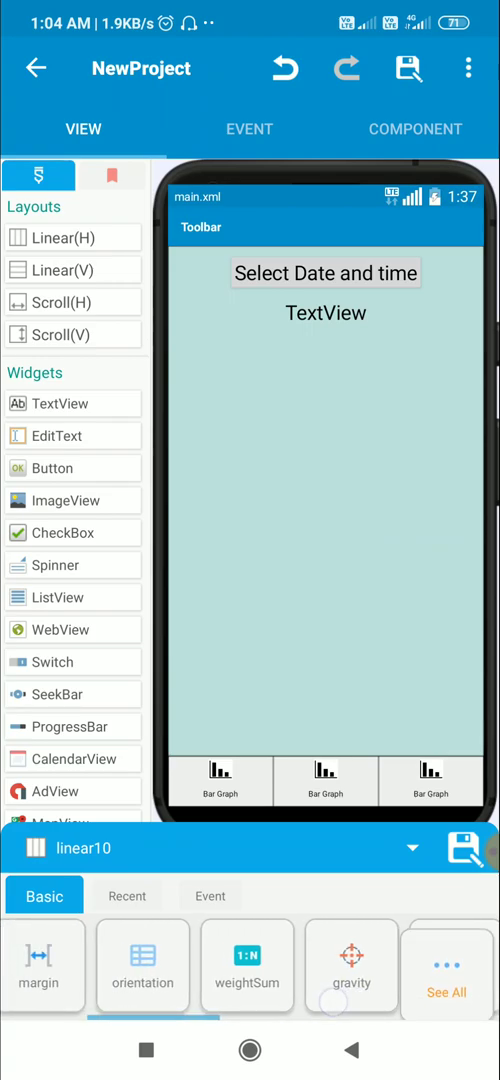
pyautogui.hscroll(-3)
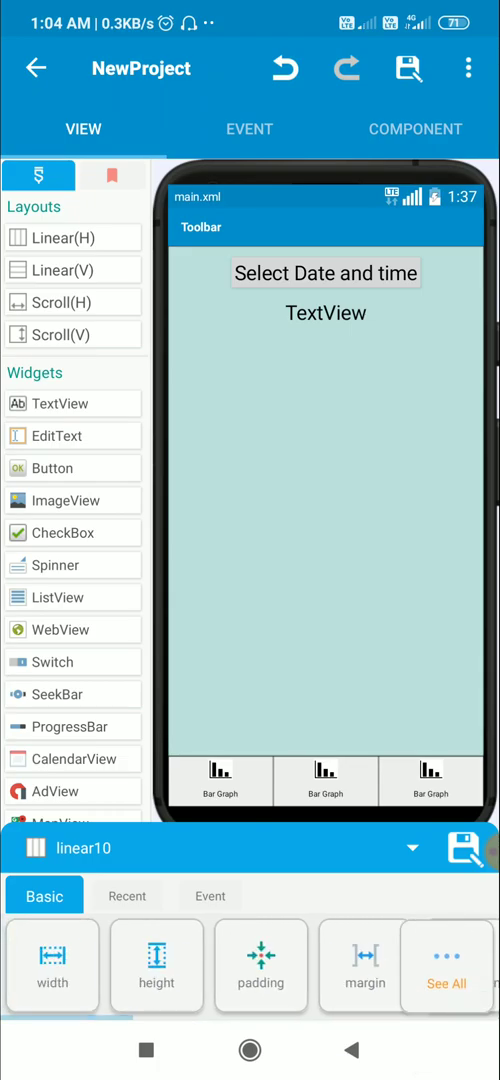
pyautogui.click(156, 964)
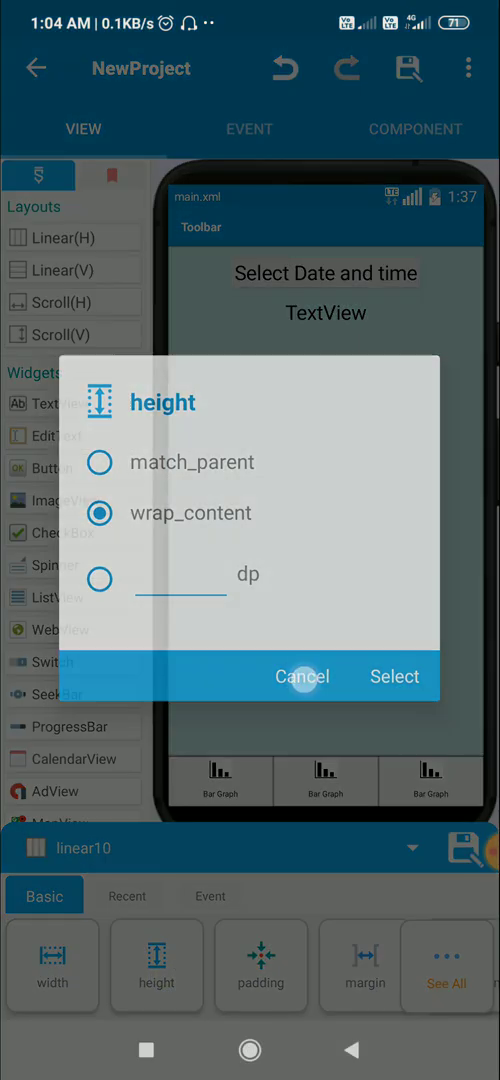
pyautogui.click(302, 676)
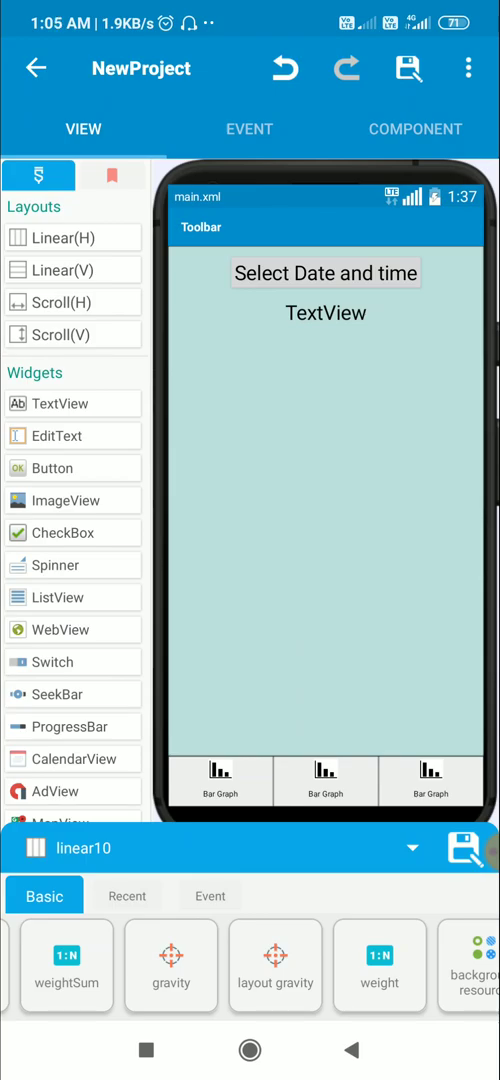
pyautogui.click(380, 965)
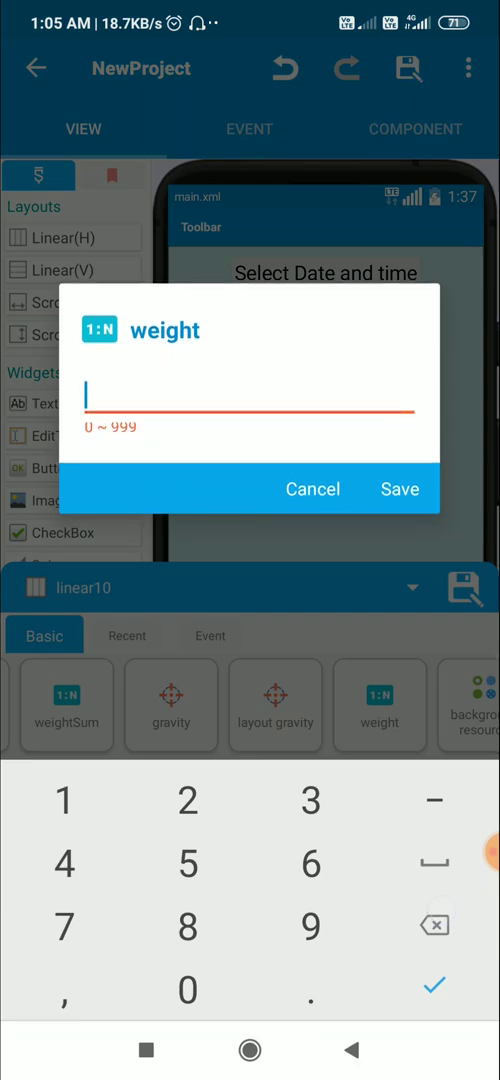
pyautogui.click(312, 489)
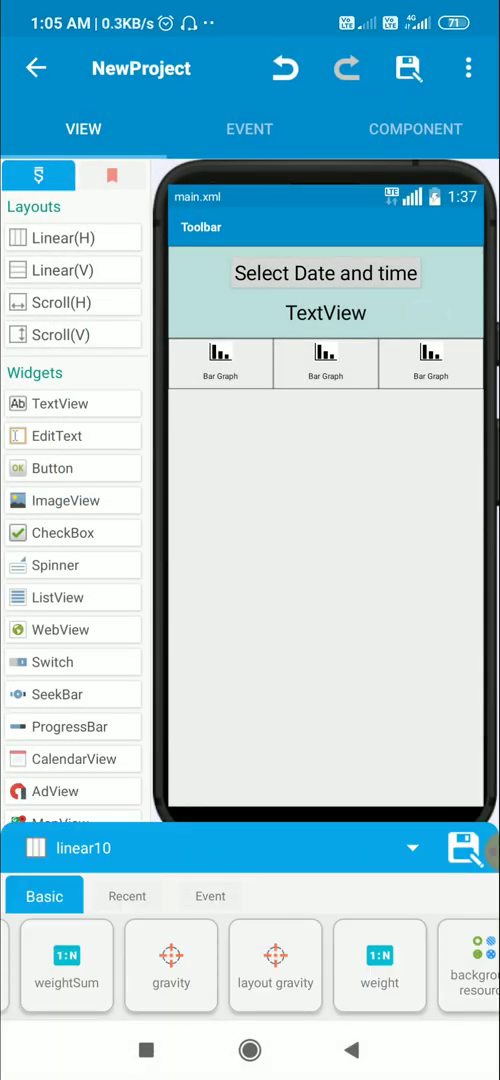
pyautogui.click(325, 363)
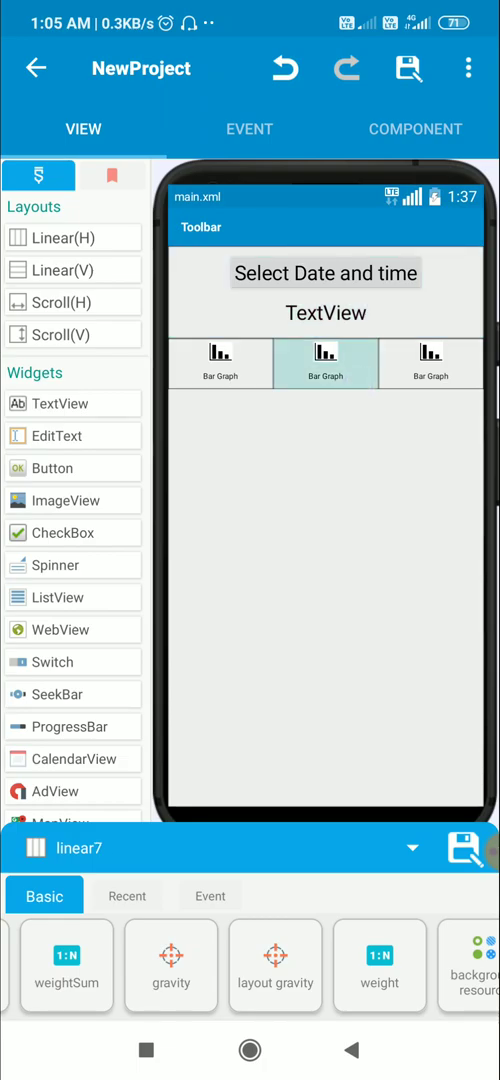
pyautogui.click(431, 363)
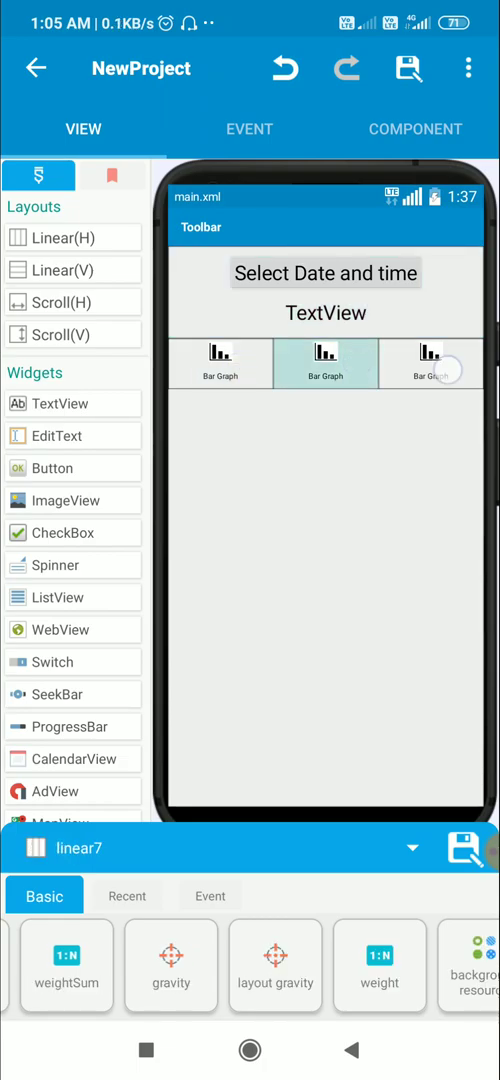
pyautogui.click(380, 982)
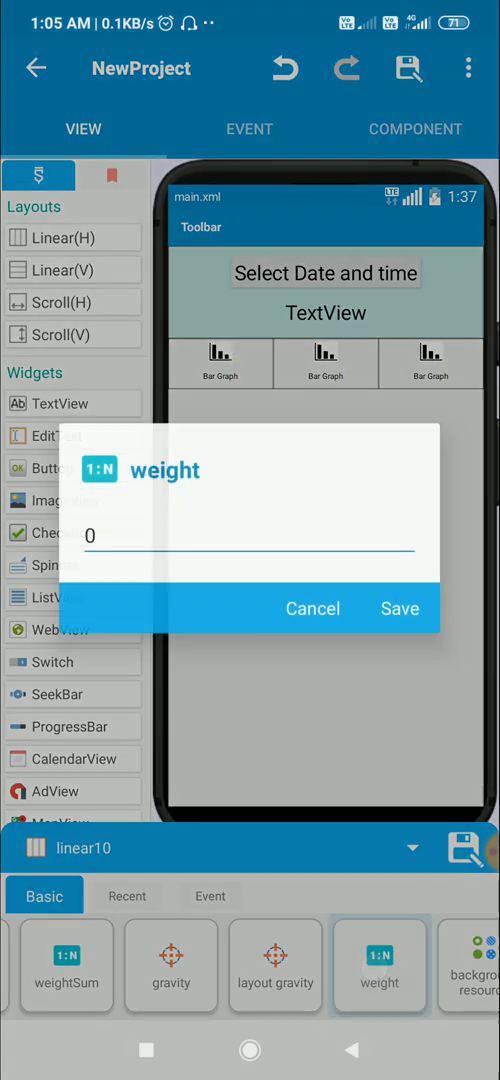
pyautogui.write('1')
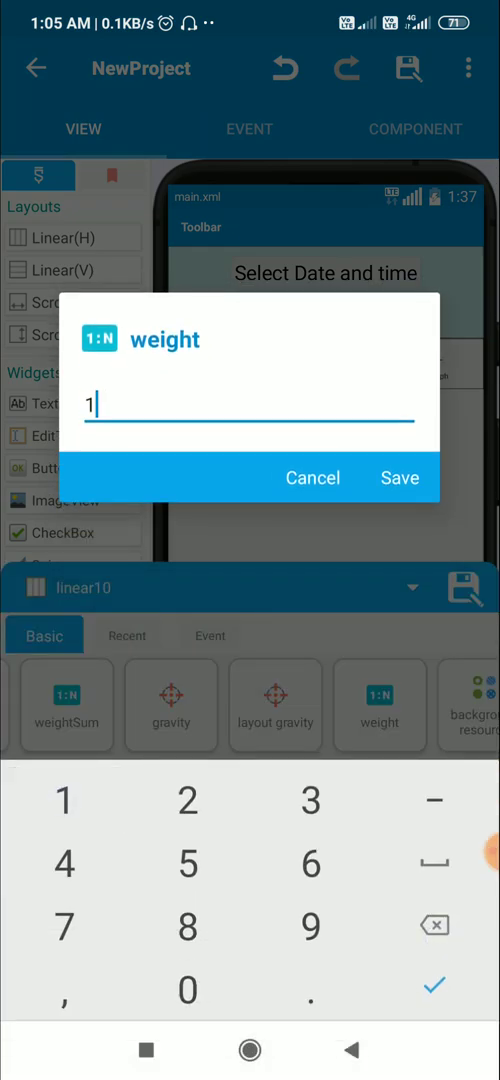
pyautogui.click(399, 477)
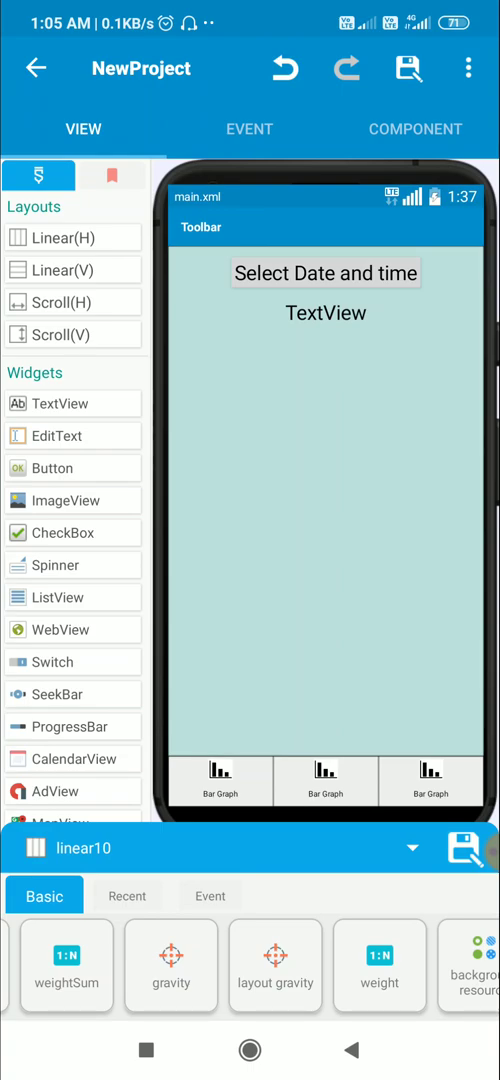
pyautogui.click(220, 780)
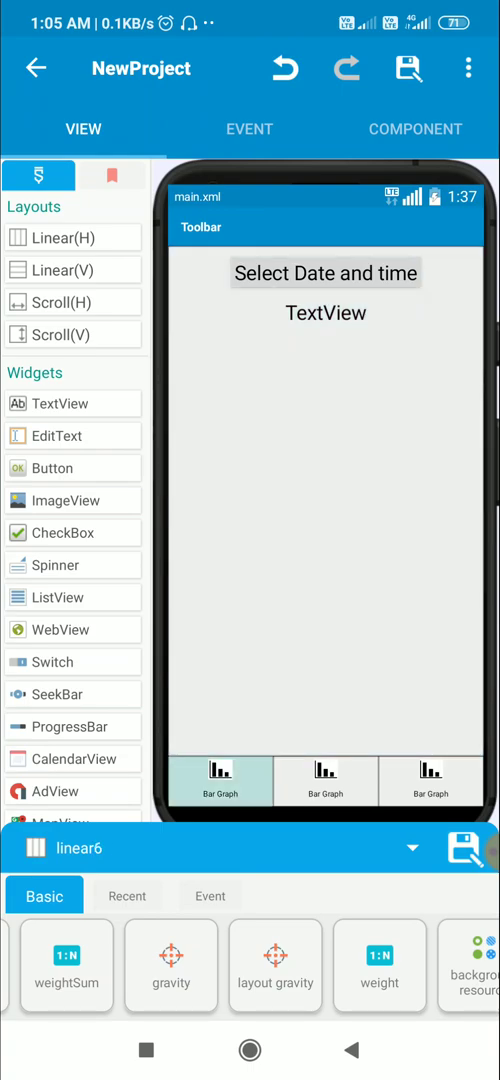
pyautogui.click(325, 780)
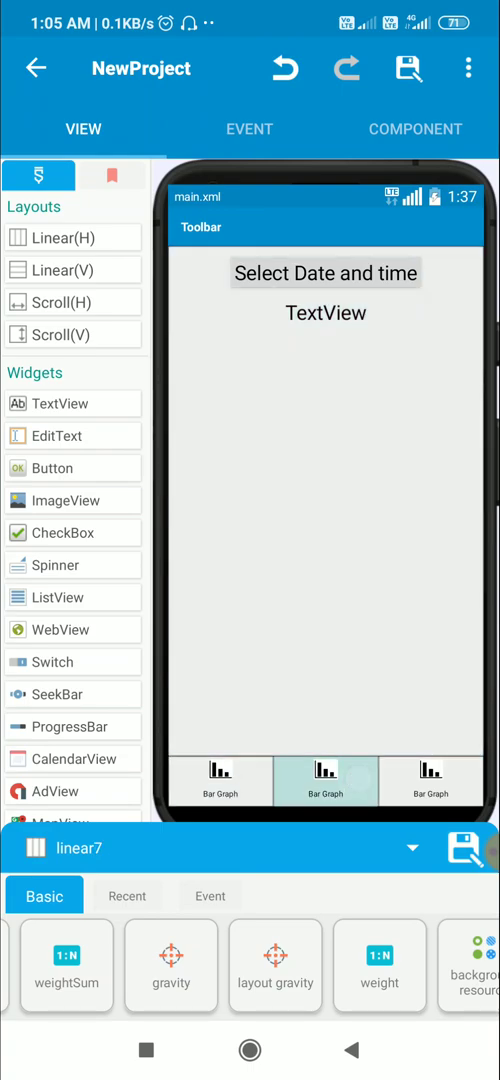
pyautogui.click(431, 780)
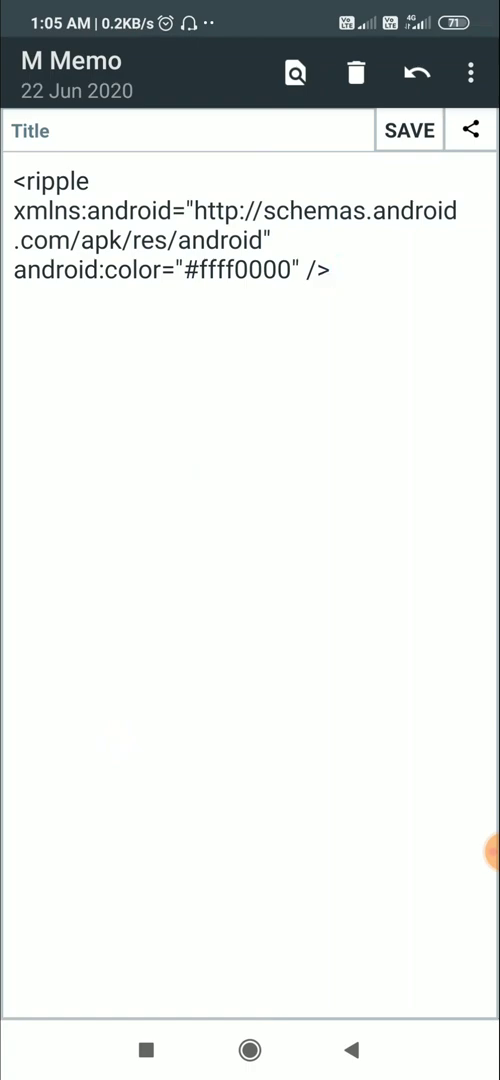
# Select the red ripple XML (#ffff0000) in the note for copying and leave M Memo
pyautogui.click(332, 270)
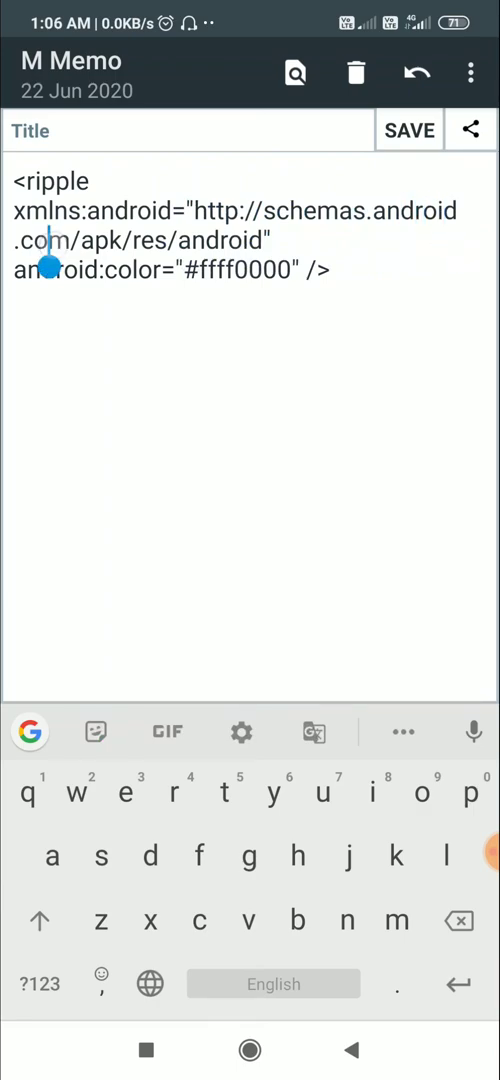
pyautogui.click(280, 270)
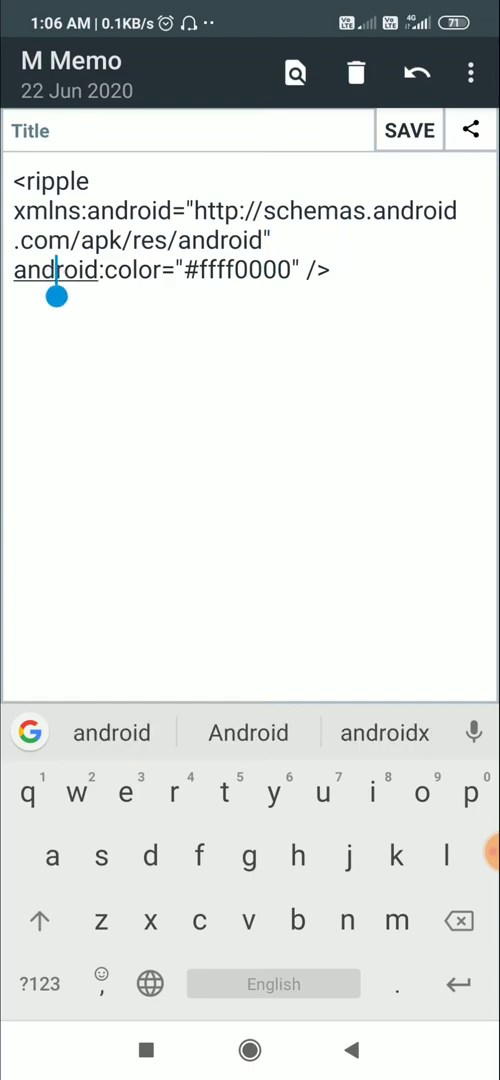
pyautogui.click(180, 270)
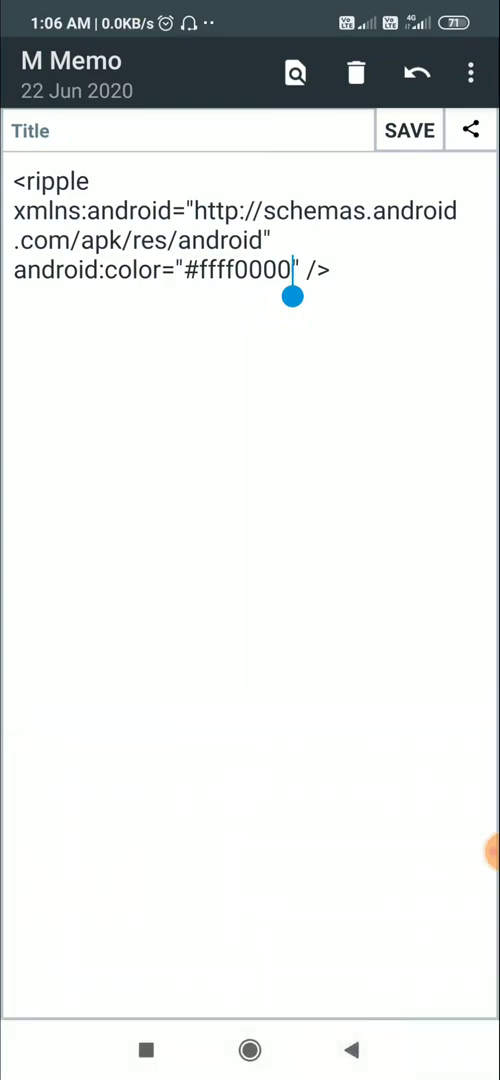
pyautogui.click(145, 210)
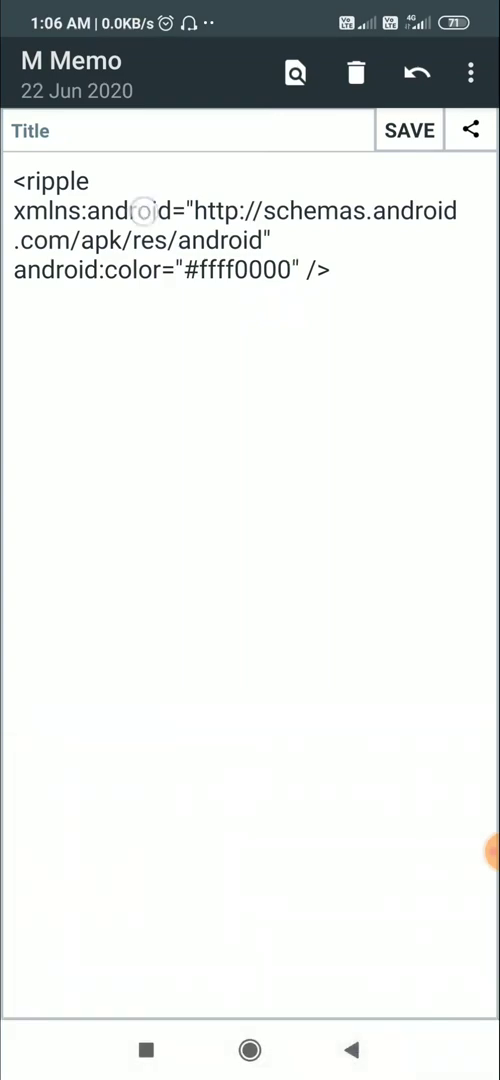
pyautogui.doubleClick(145, 210)
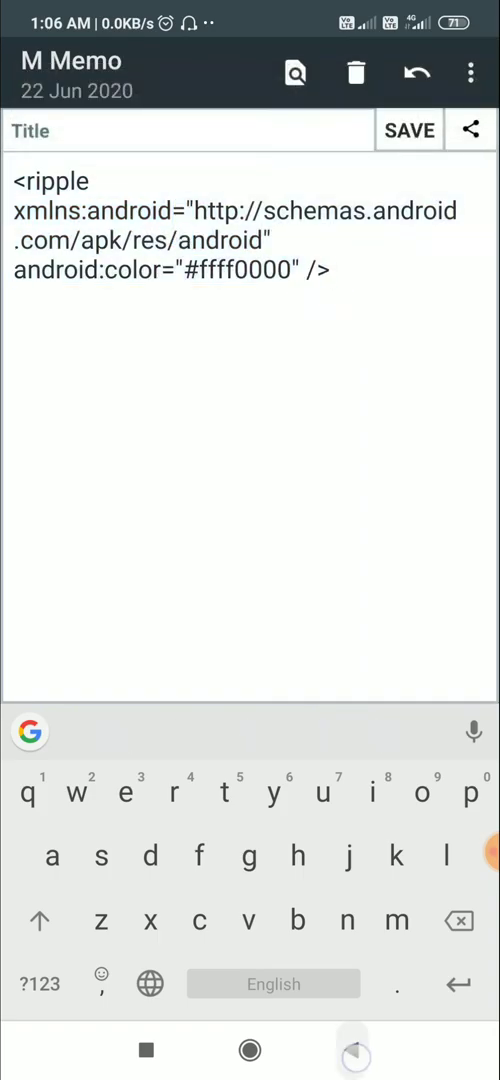
pyautogui.press('recent')
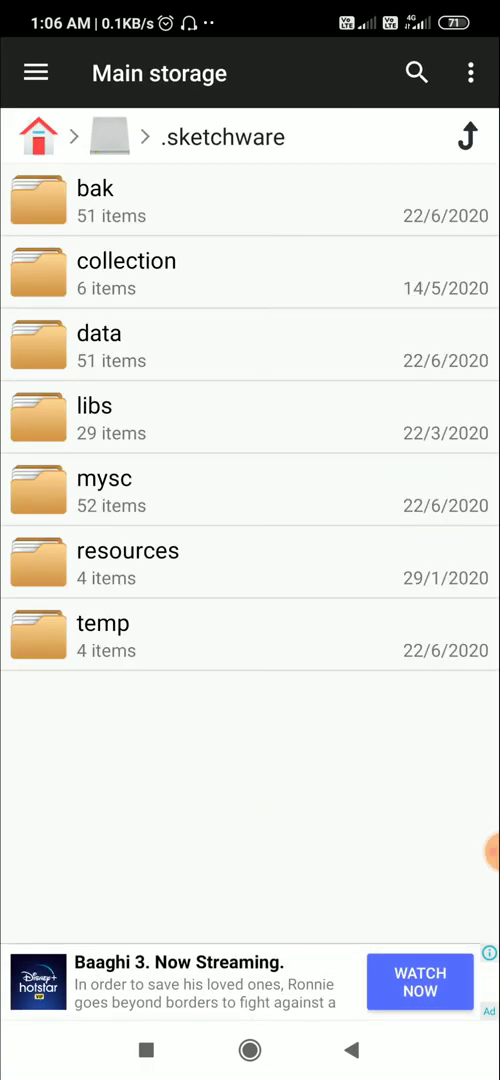
# Browse mysc > 684 > app > src into the res folder of project 684
pyautogui.click(104, 490)
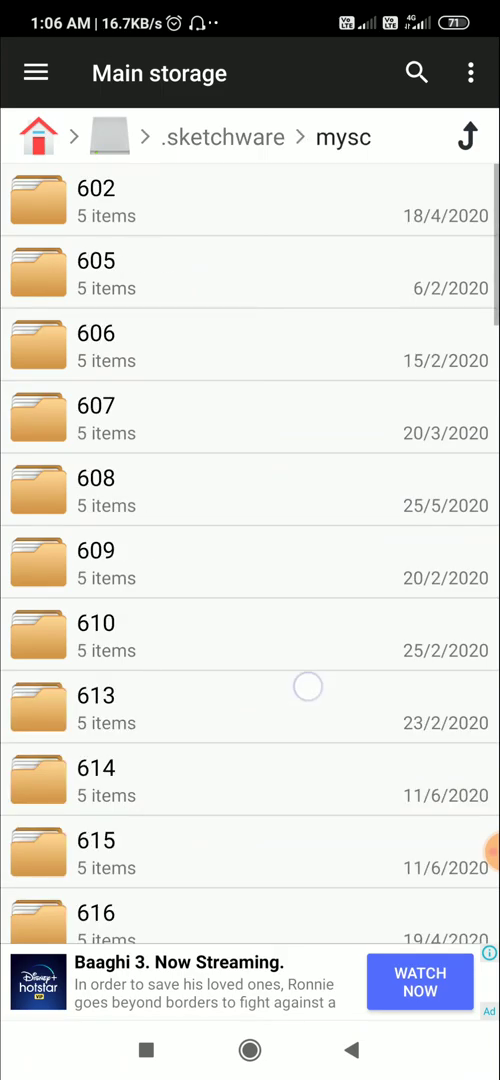
pyautogui.scroll(-3)
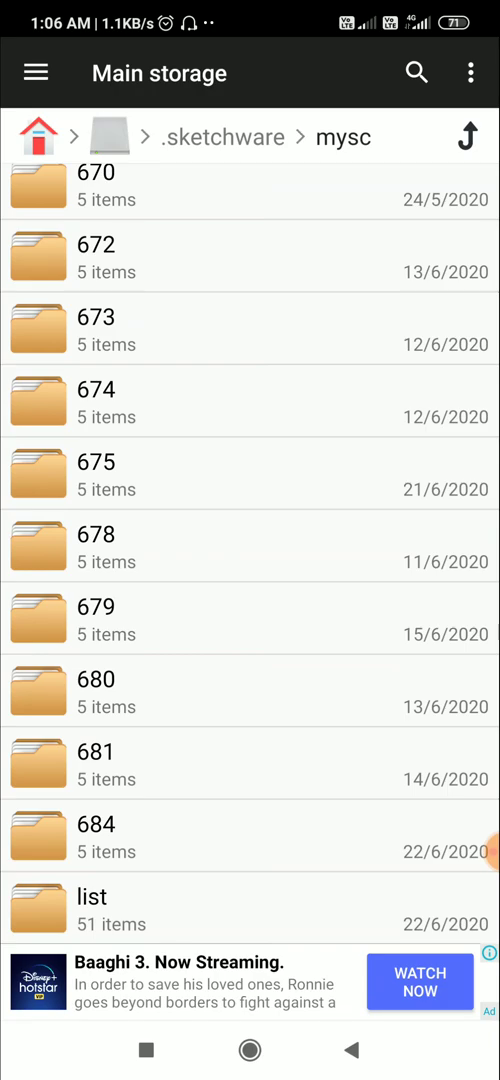
pyautogui.click(96, 838)
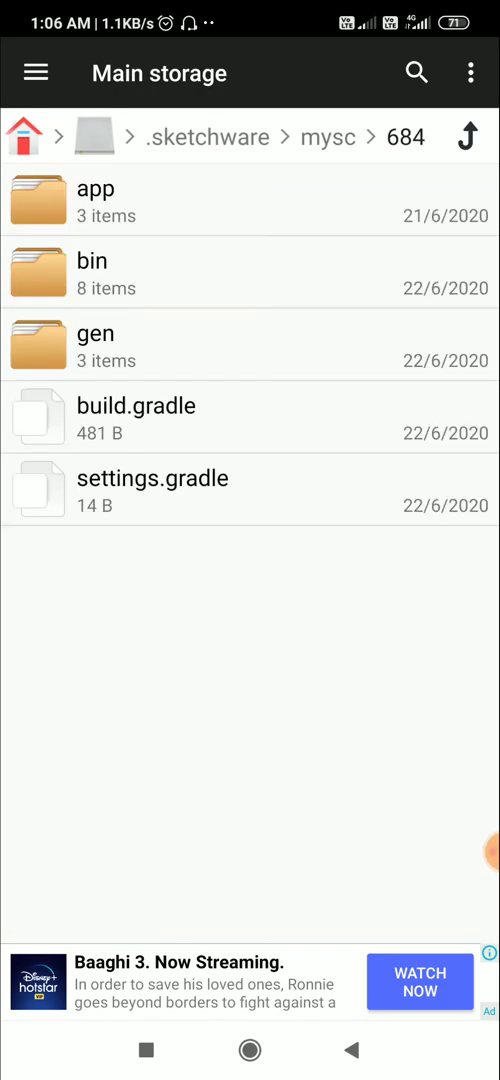
pyautogui.click(97, 202)
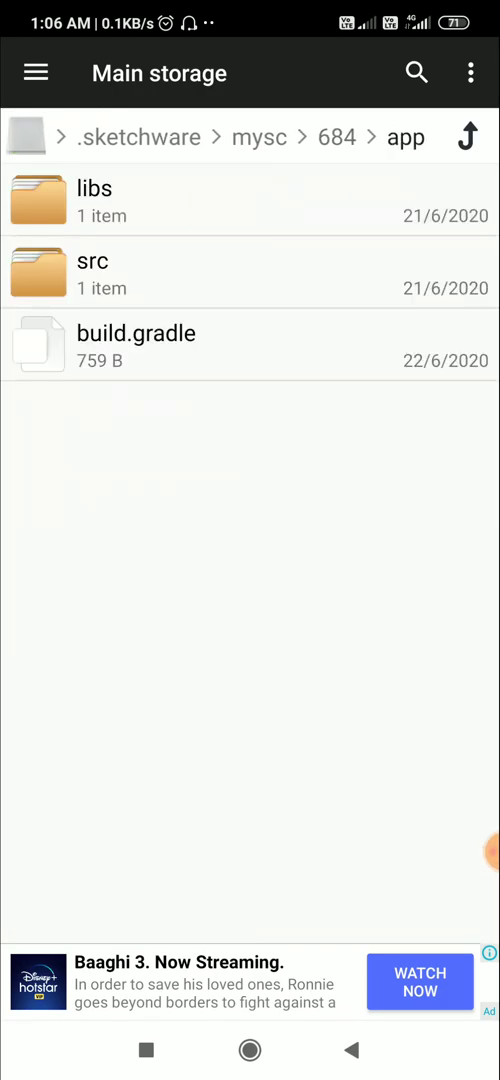
pyautogui.click(93, 275)
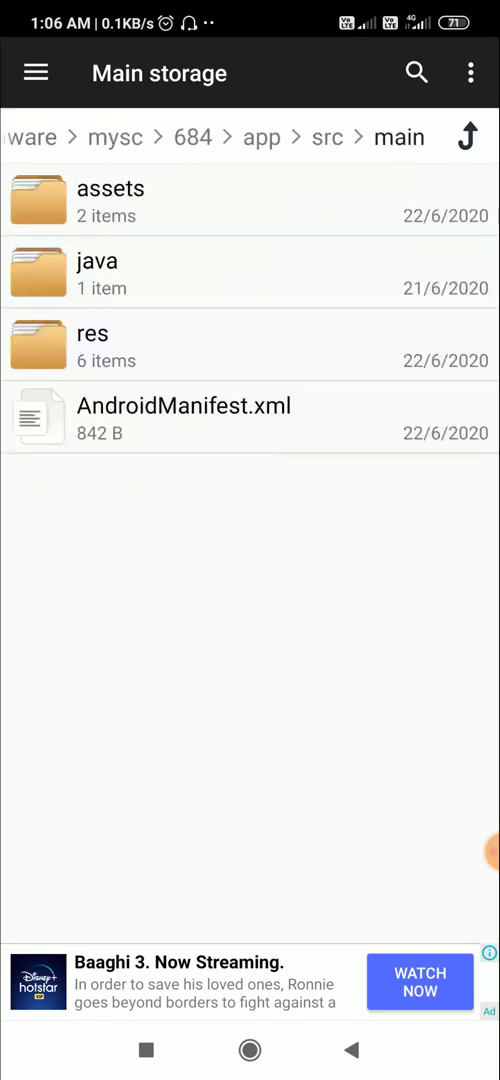
pyautogui.click(93, 334)
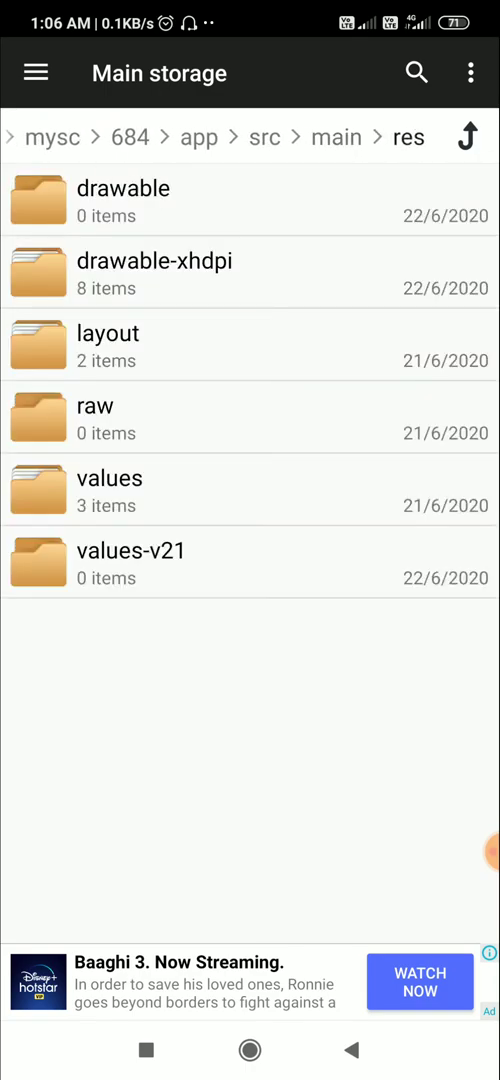
# Create a new file named my_ripple.xml in the drawable folder
pyautogui.click(123, 188)
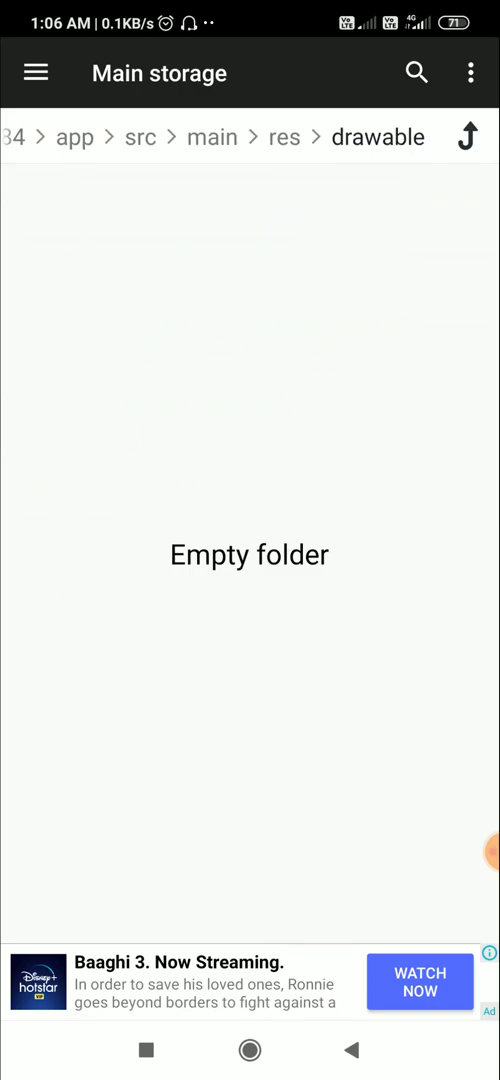
pyautogui.click(470, 72)
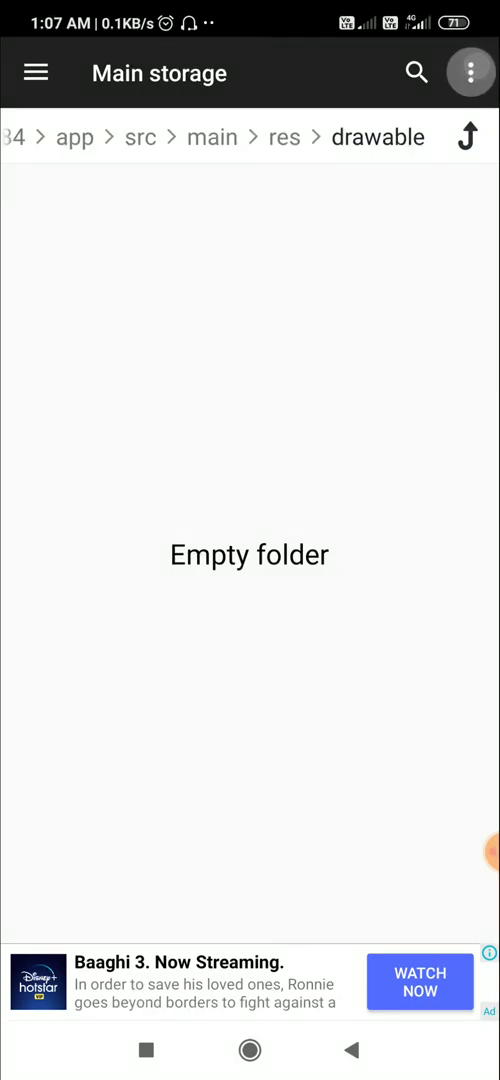
pyautogui.click(469, 72)
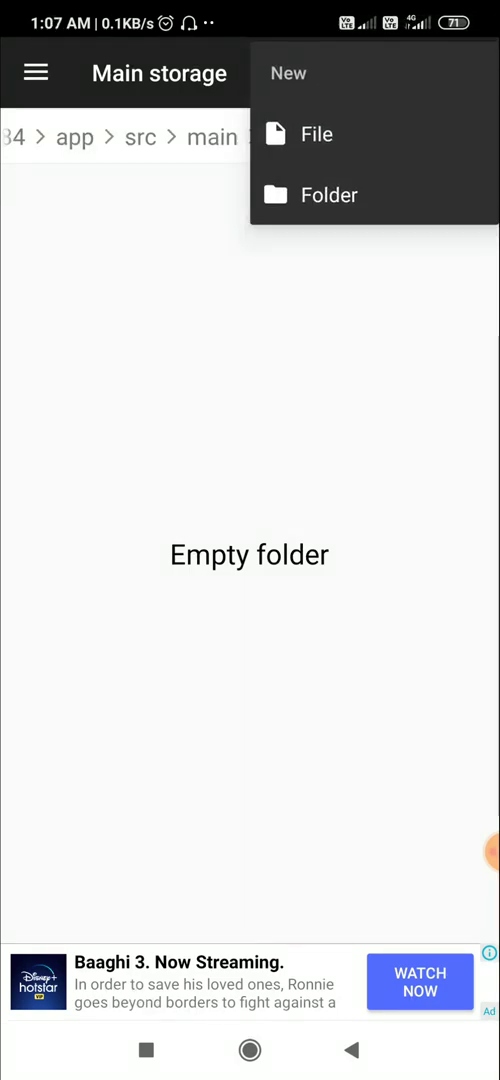
pyautogui.click(316, 134)
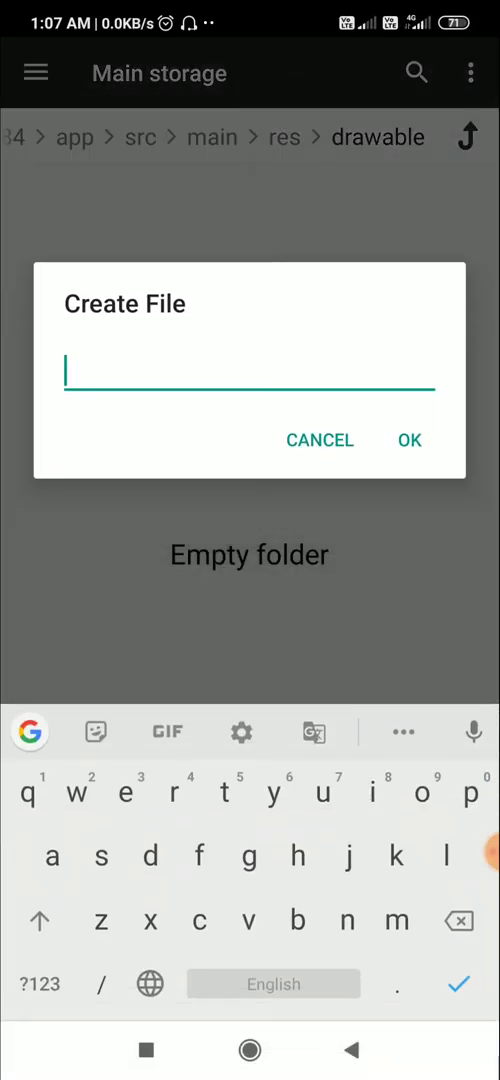
pyautogui.write('my_r')
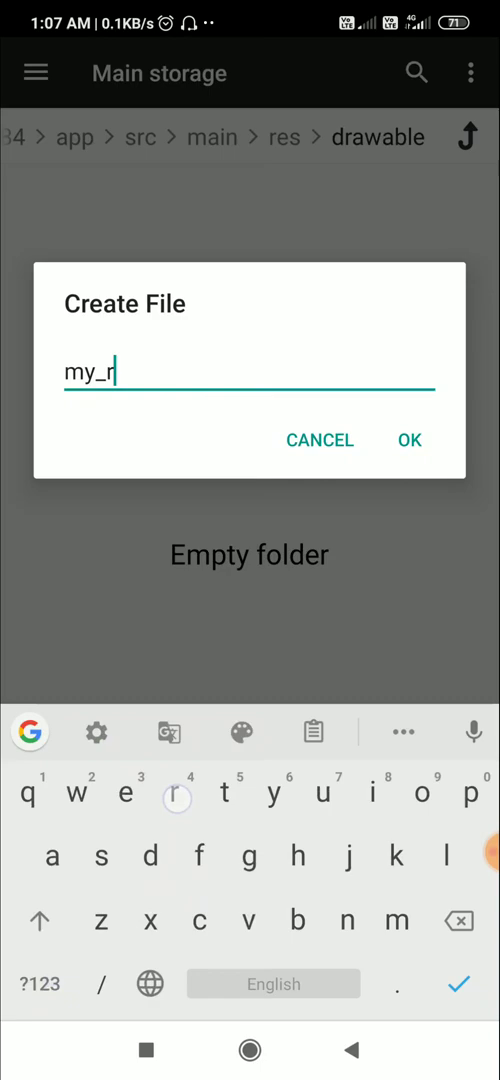
pyautogui.write('ipple')
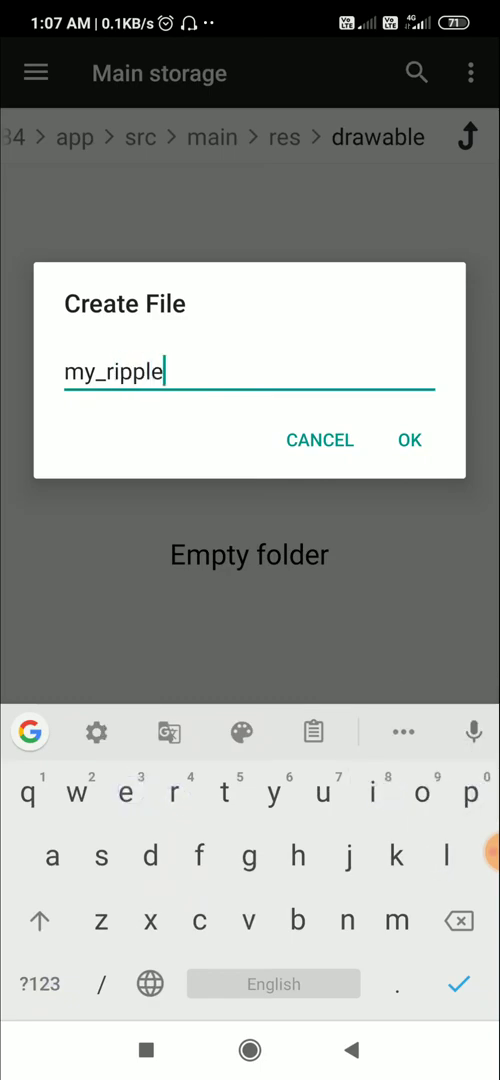
pyautogui.write('.xml')
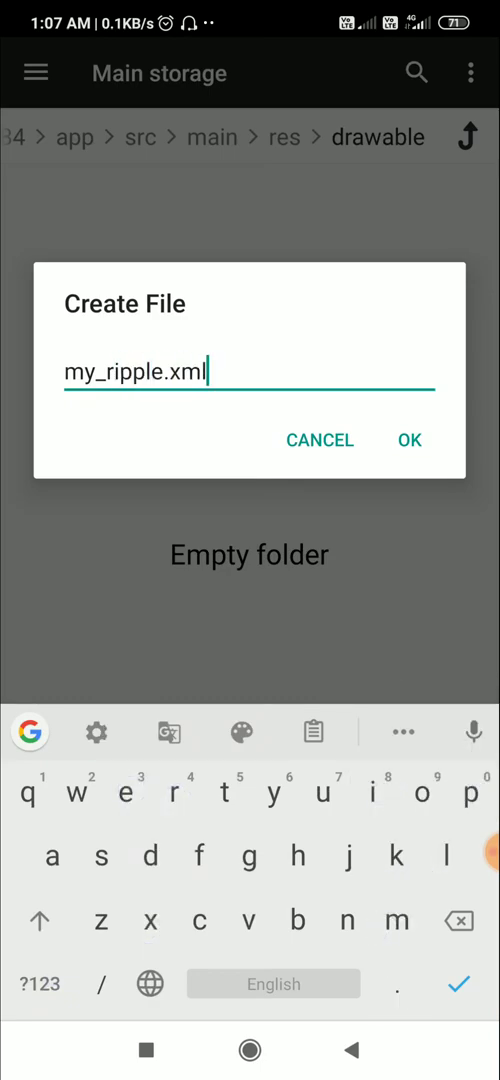
pyautogui.click(408, 440)
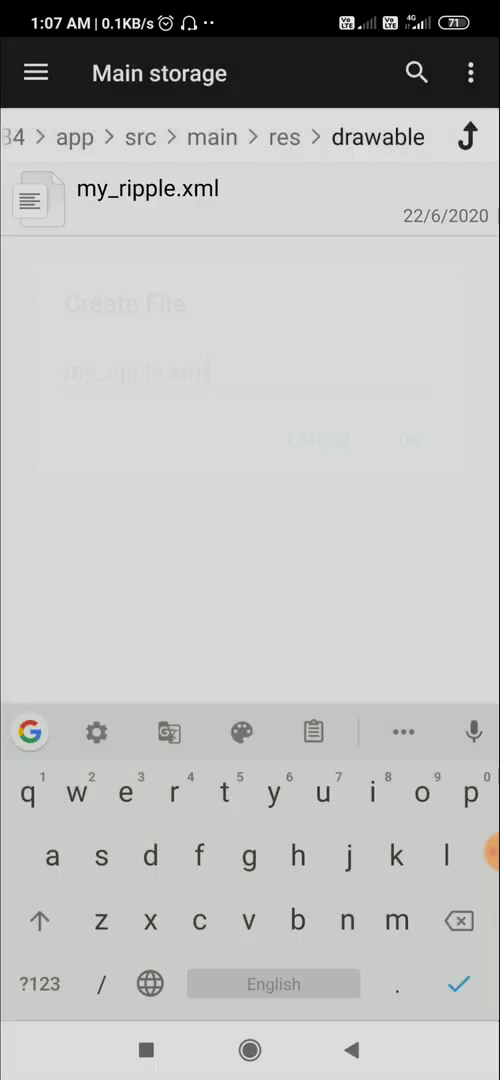
# Paste the red ripple XML into my_ripple.xml and save it
pyautogui.click(409, 440)
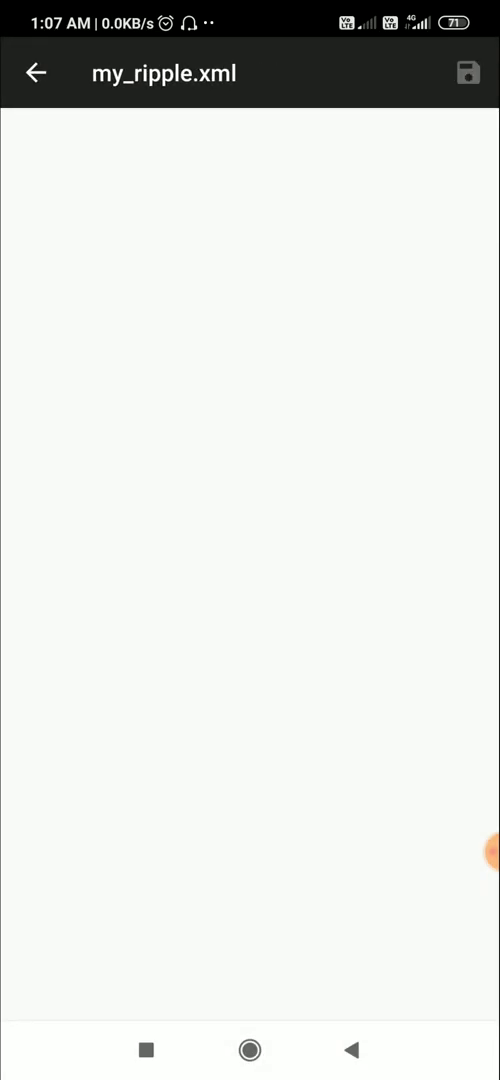
pyautogui.click(65, 137)
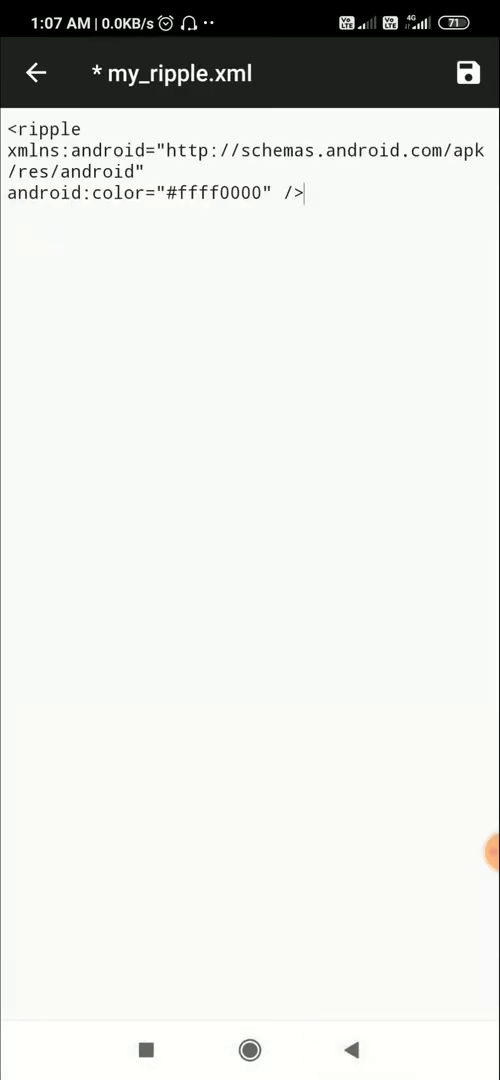
pyautogui.click(467, 73)
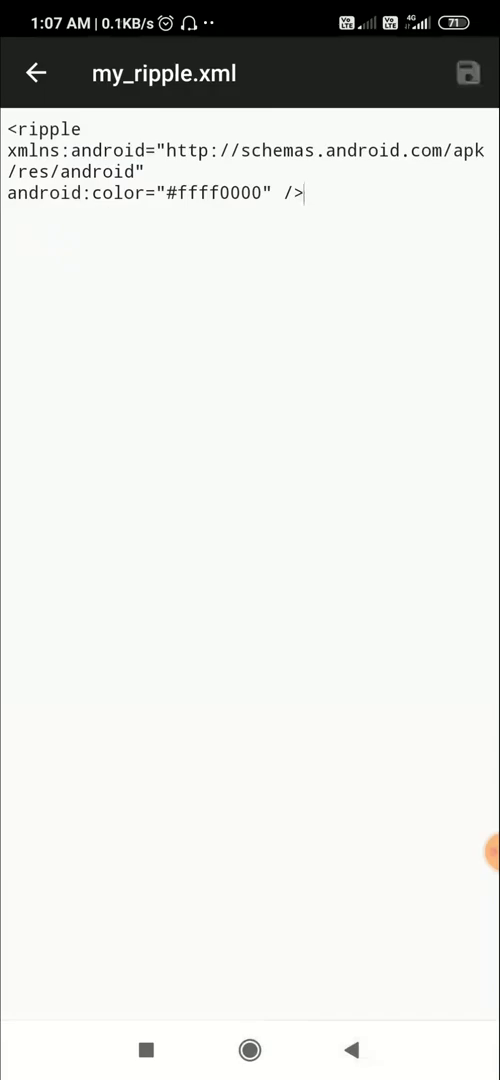
pyautogui.click(351, 1050)
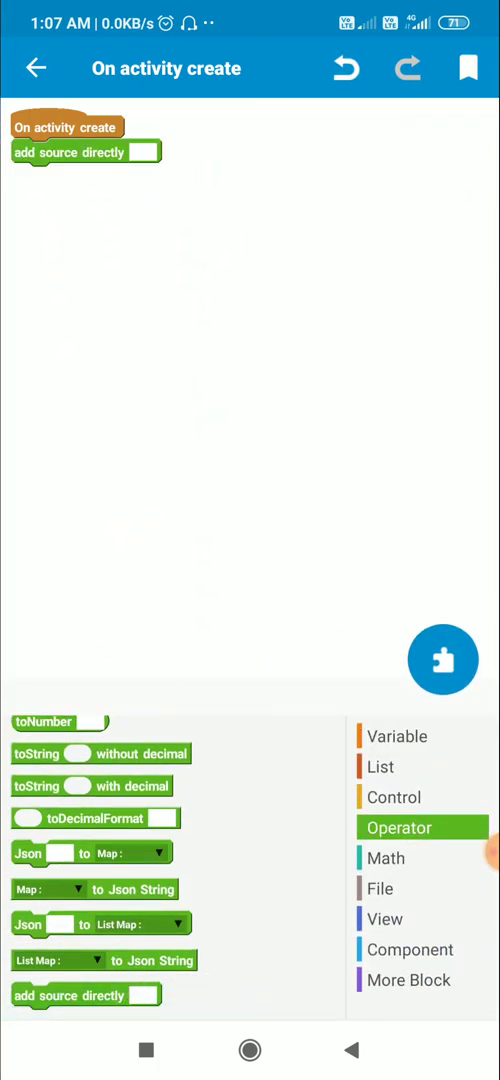
# Write linear6.setBackgroundResource(R.drawable.my_ripple); in the add source directly block
pyautogui.click(150, 152)
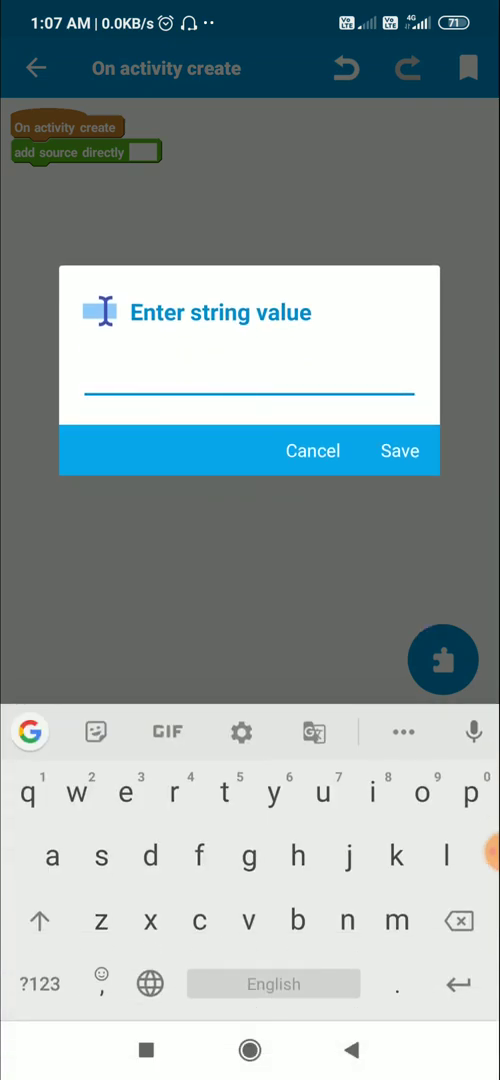
pyautogui.write('linear6')
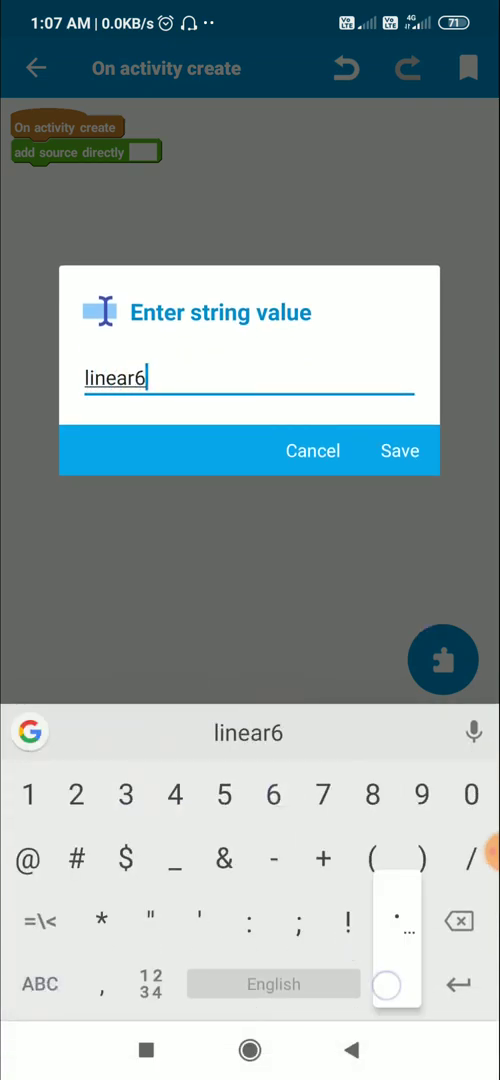
pyautogui.write('.set')
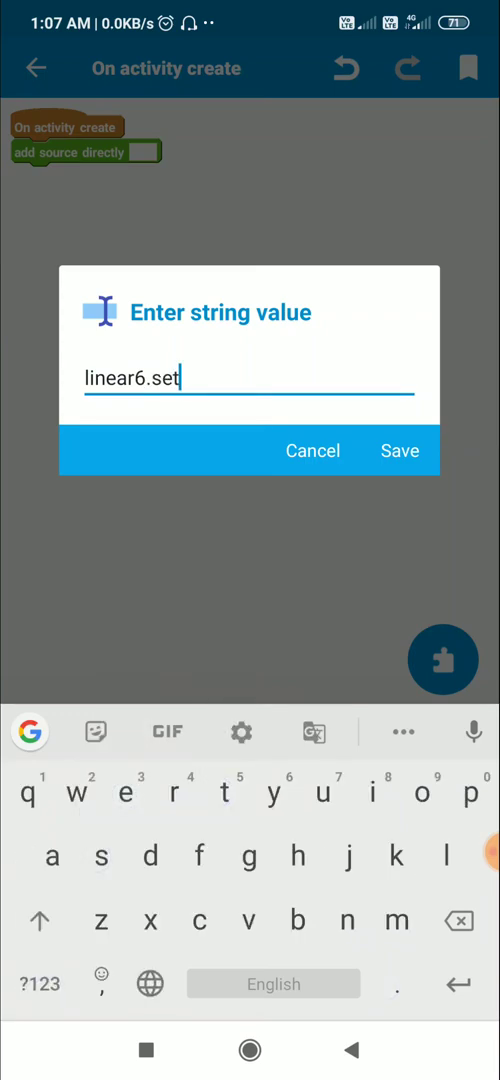
pyautogui.write('Back')
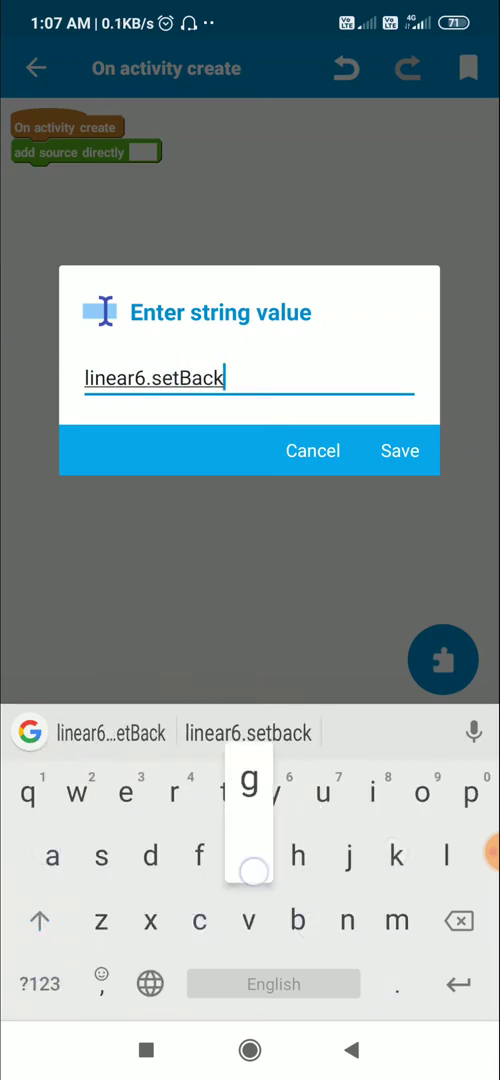
pyautogui.write('round')
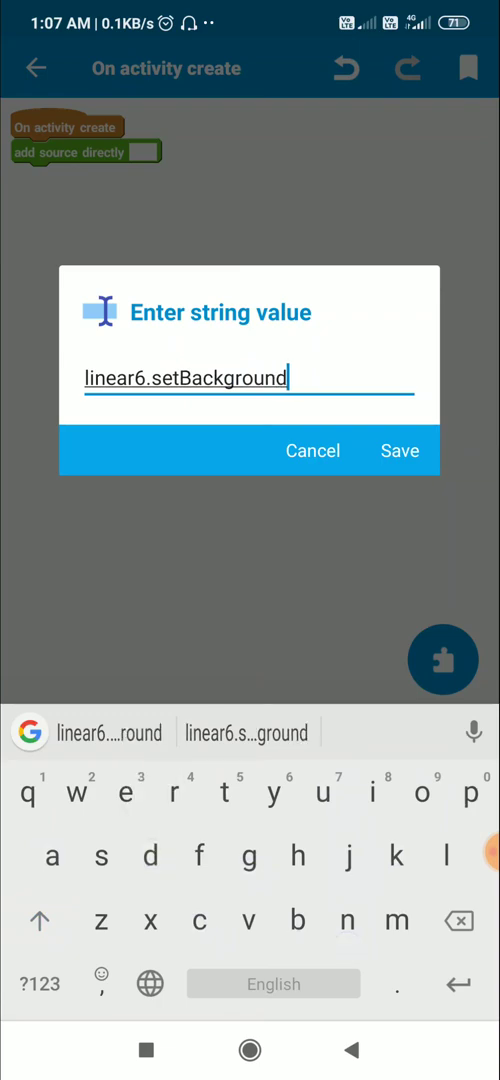
pyautogui.write('Reso')
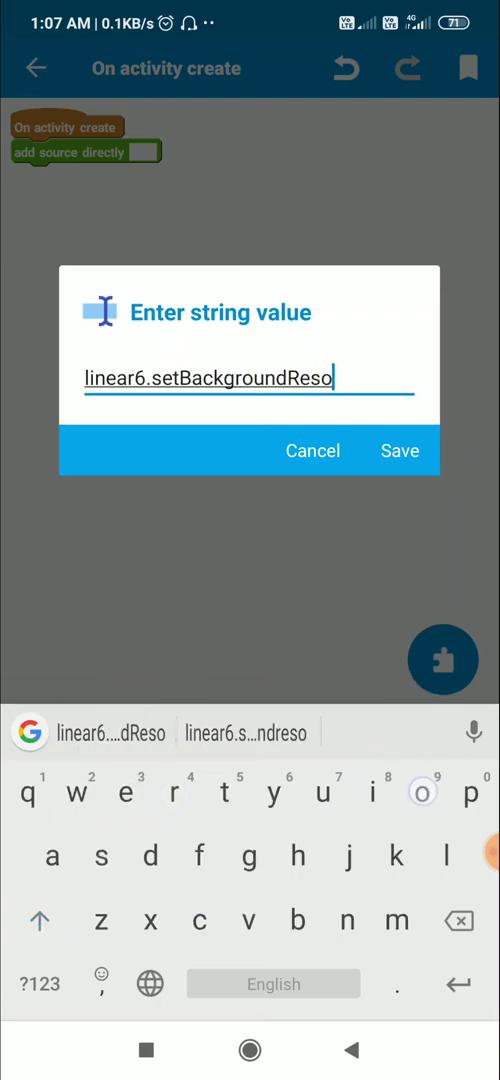
pyautogui.write('urce')
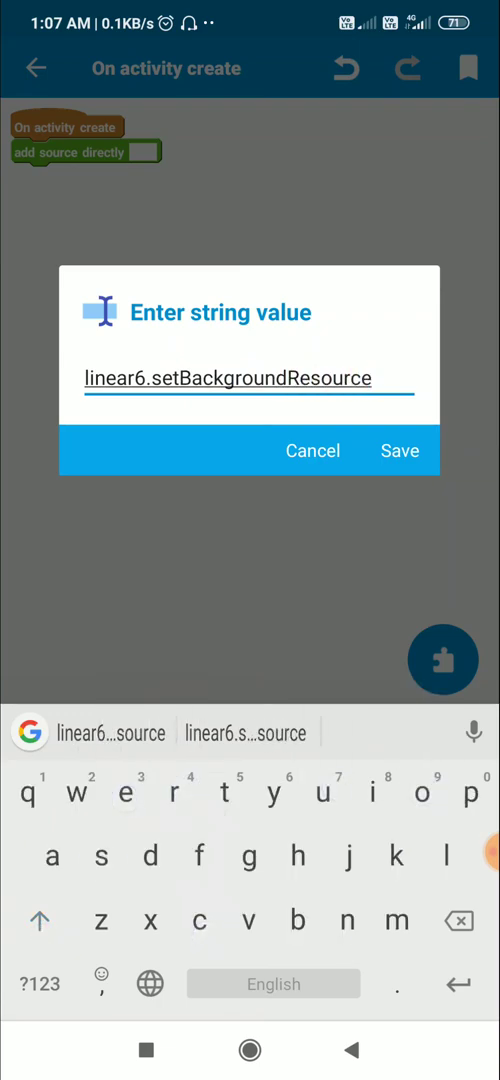
pyautogui.write('(R.draw')
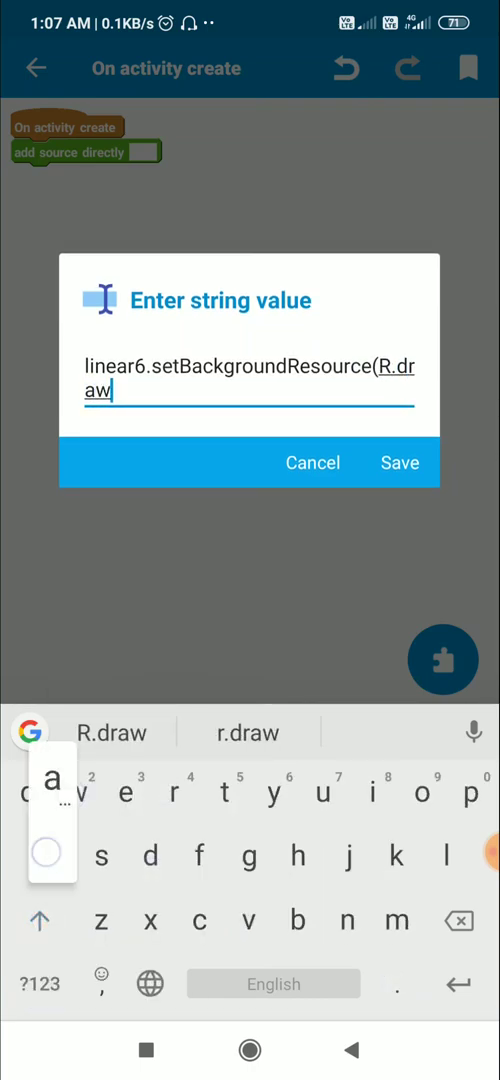
pyautogui.write('able')
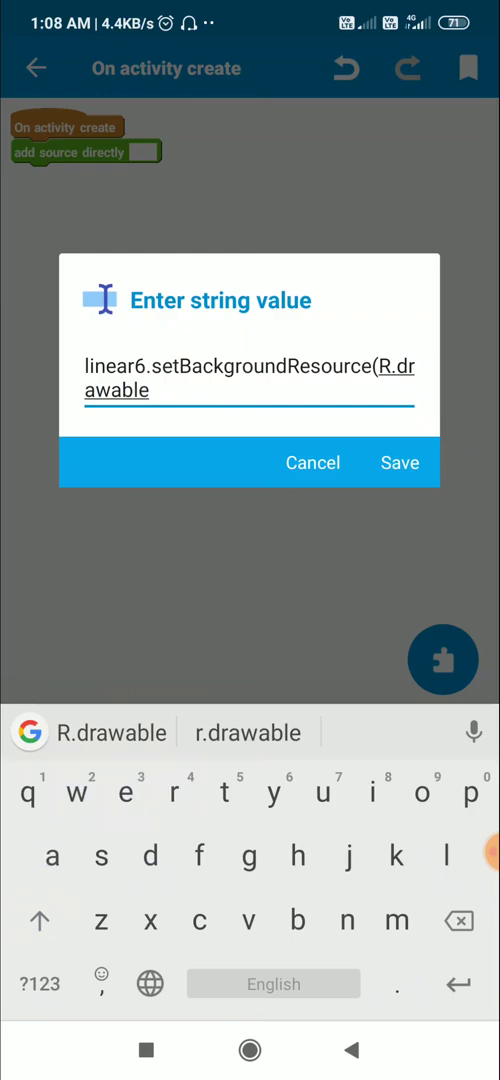
pyautogui.write('.my_ripple);')
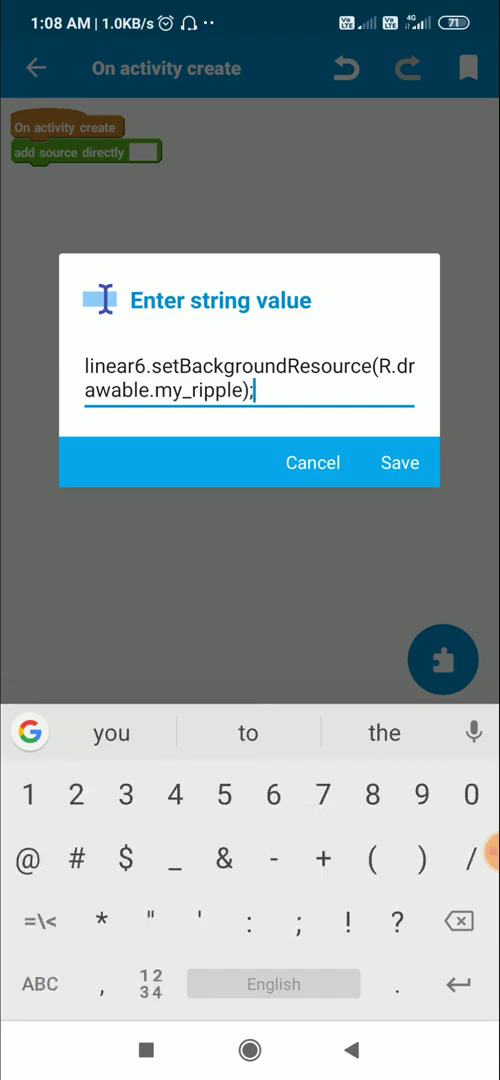
# Duplicate the line for linear7 and linear8 and save the block's code
pyautogui.doubleClick(113, 365)
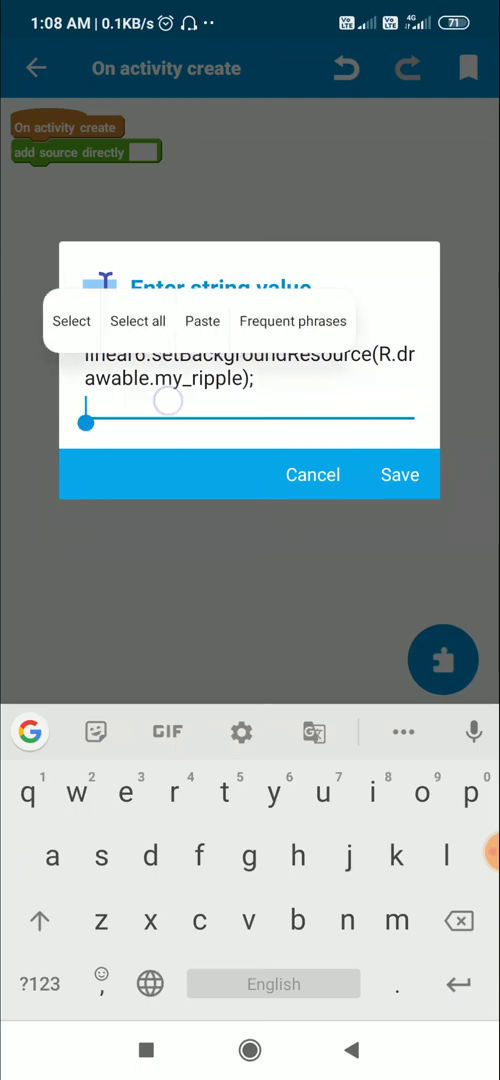
pyautogui.click(202, 321)
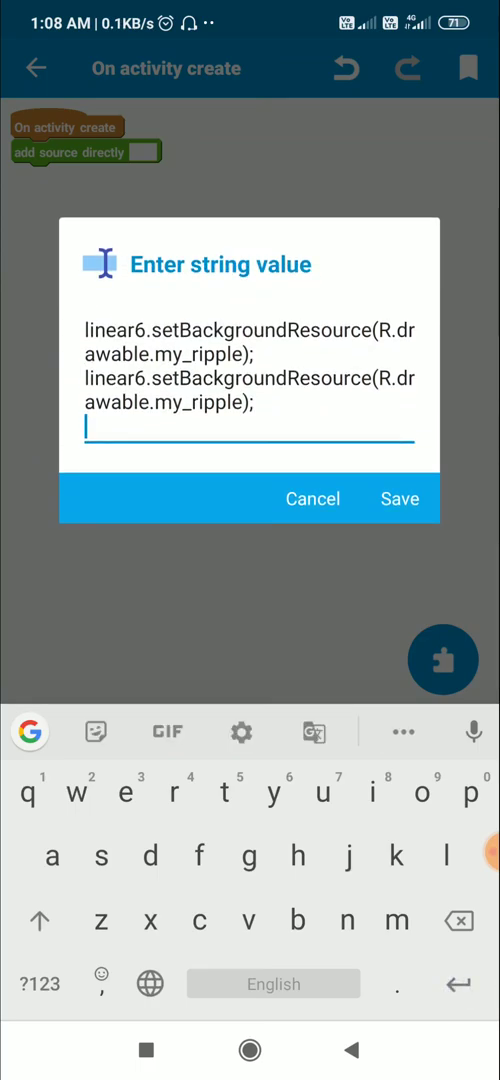
pyautogui.write('linear6.setBackgroundResource(R.drawable.my_ripple);')
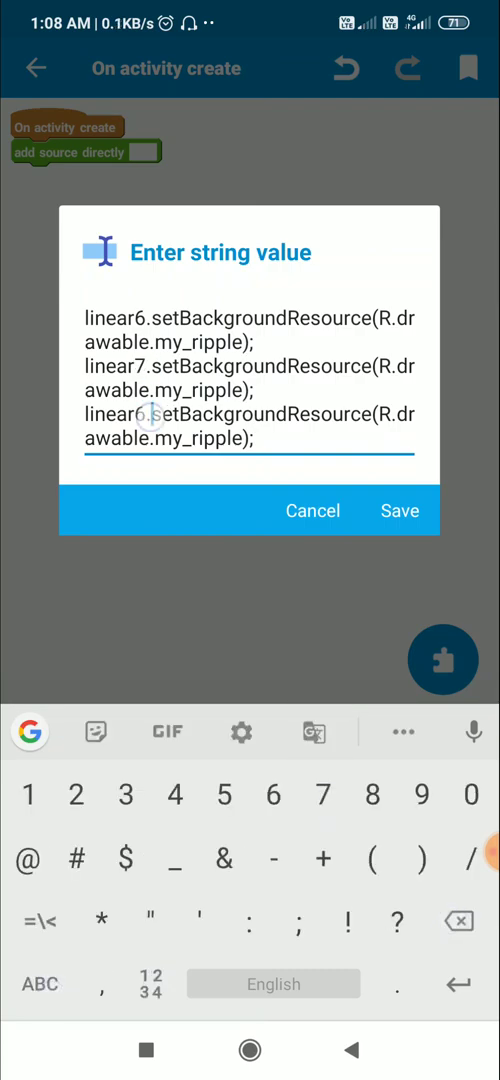
pyautogui.click(145, 440)
pyautogui.write('8')
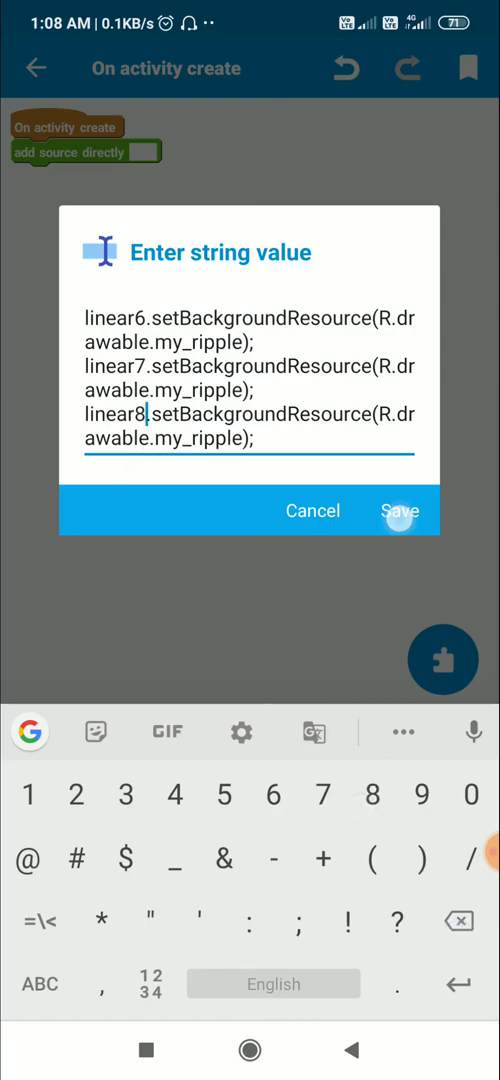
pyautogui.click(399, 510)
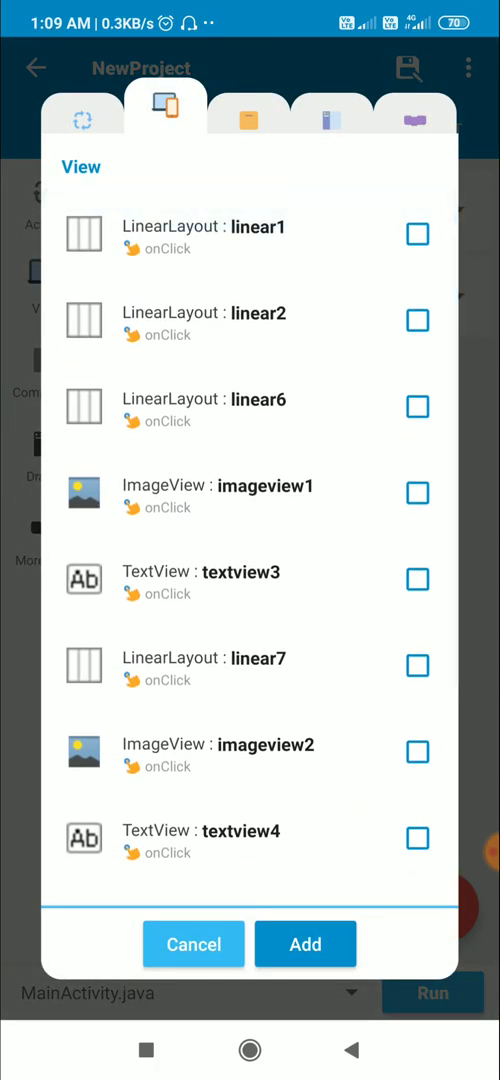
# Add onClick events for linear6, linear7 and linear8, then run the app
pyautogui.click(417, 406)
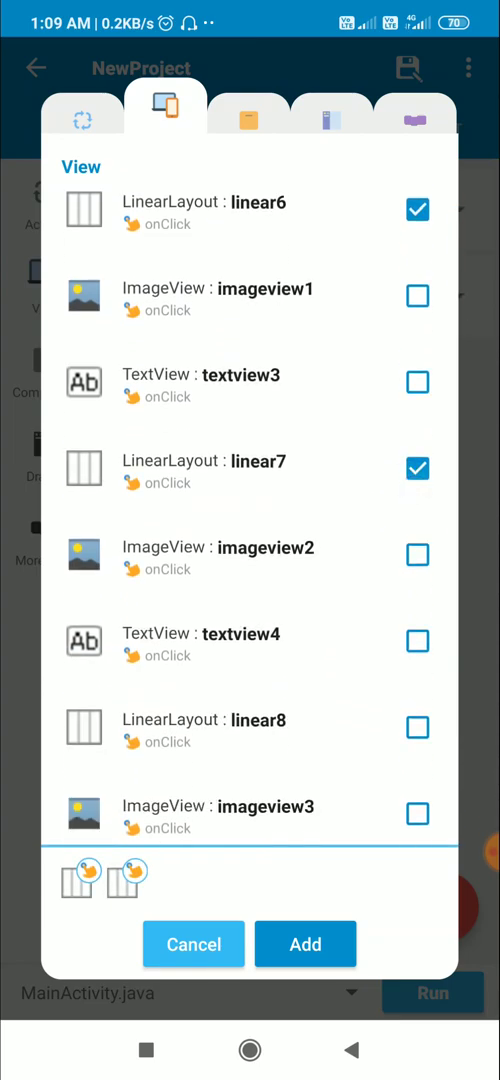
pyautogui.click(305, 944)
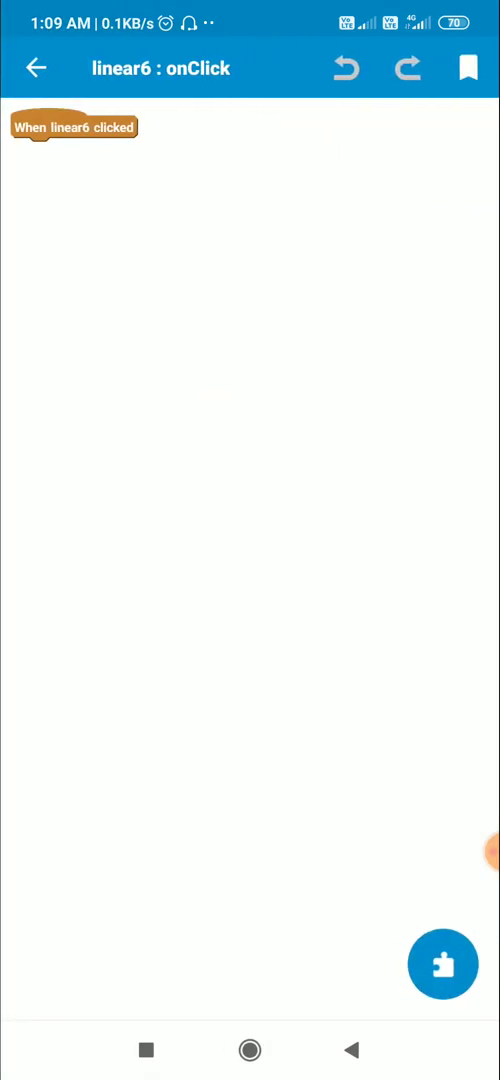
pyautogui.click(36, 68)
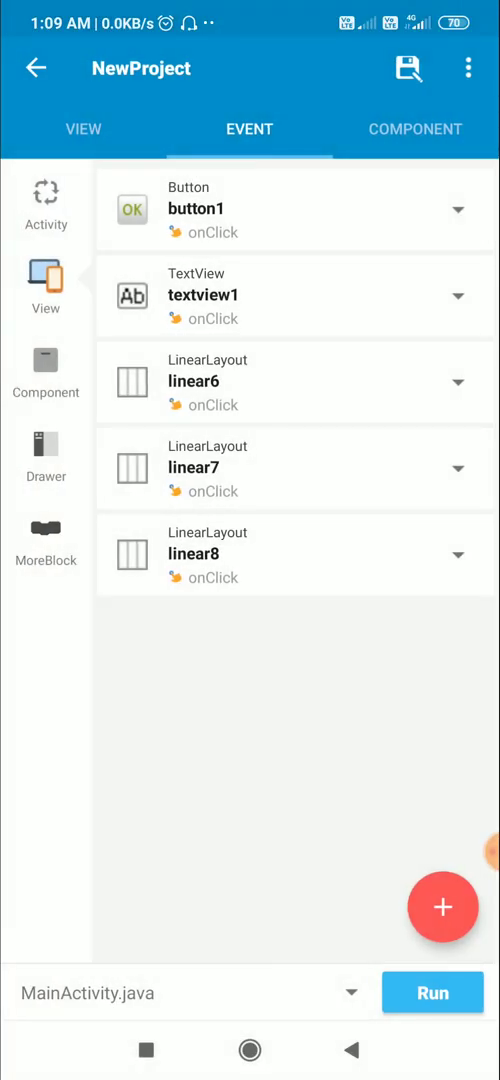
pyautogui.click(432, 992)
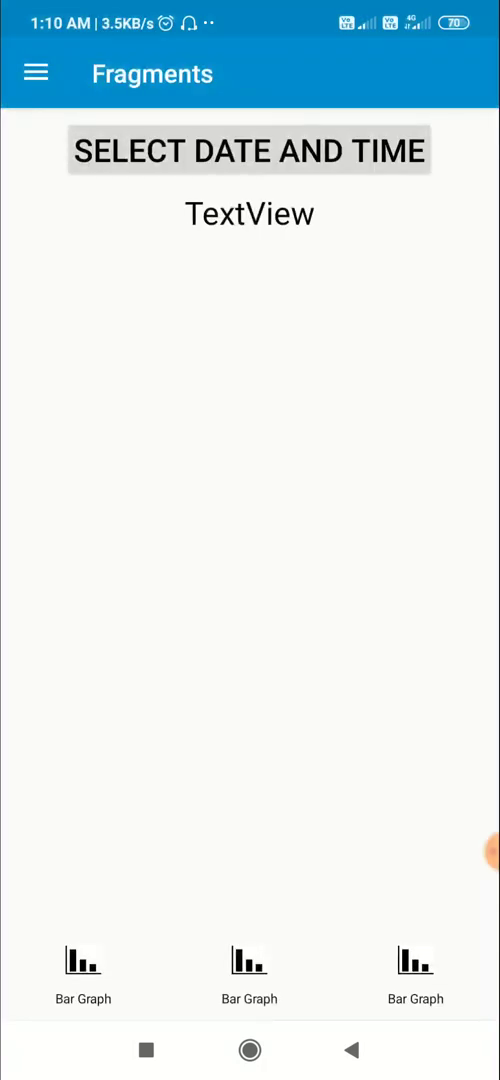
pyautogui.click(249, 960)
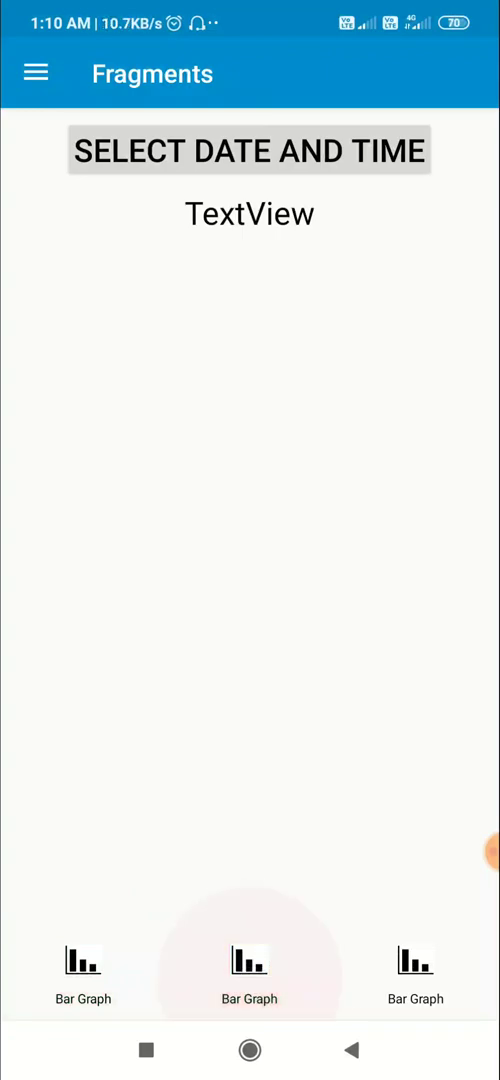
pyautogui.click(83, 965)
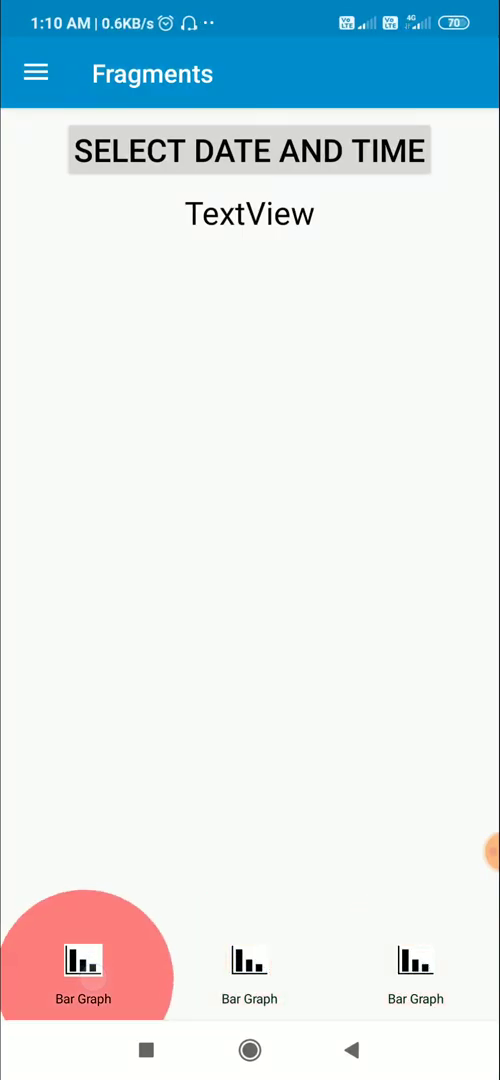
pyautogui.click(415, 965)
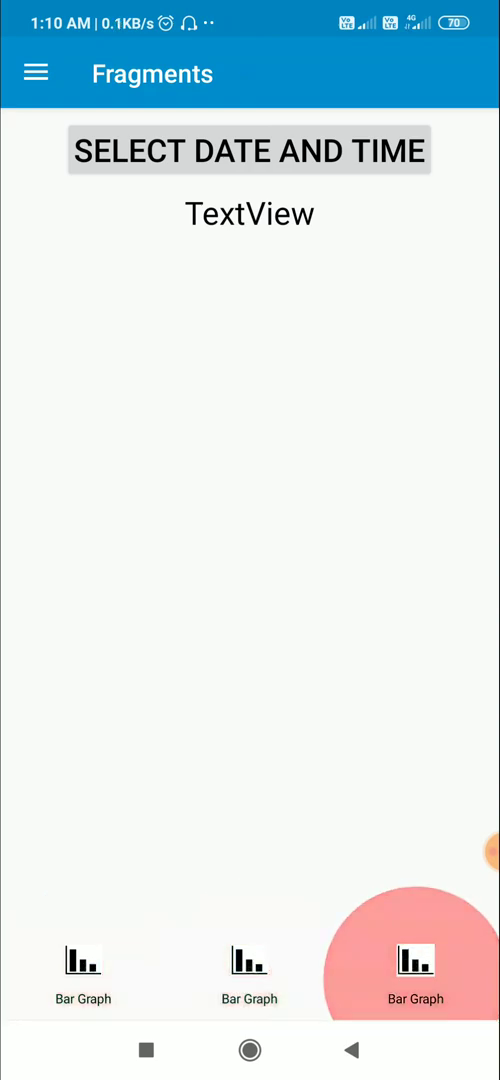
pyautogui.click(415, 970)
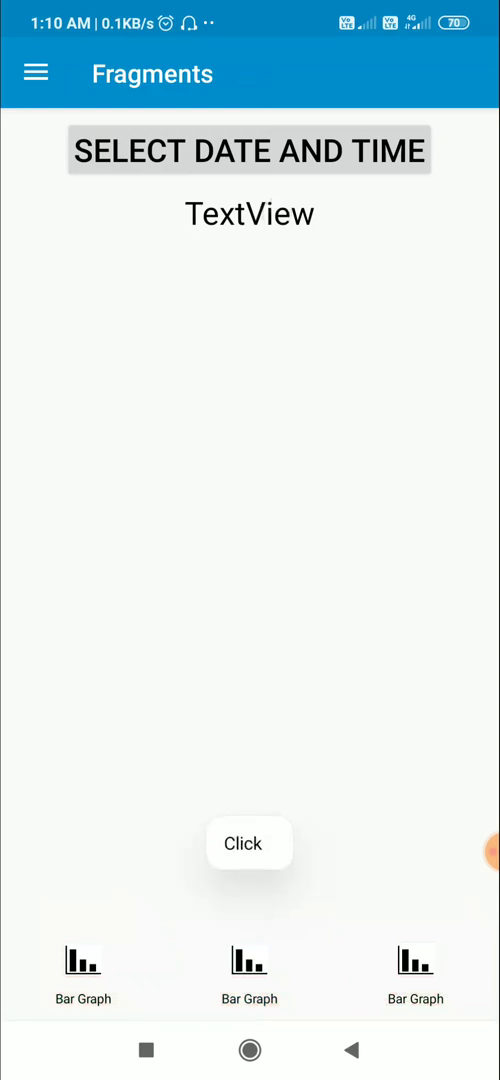
pyautogui.click(250, 843)
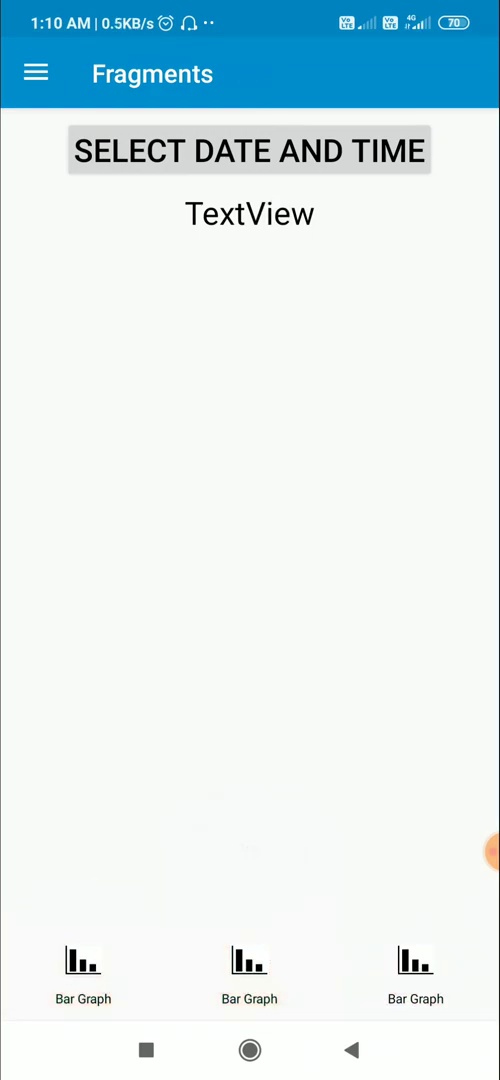
pyautogui.click(415, 965)
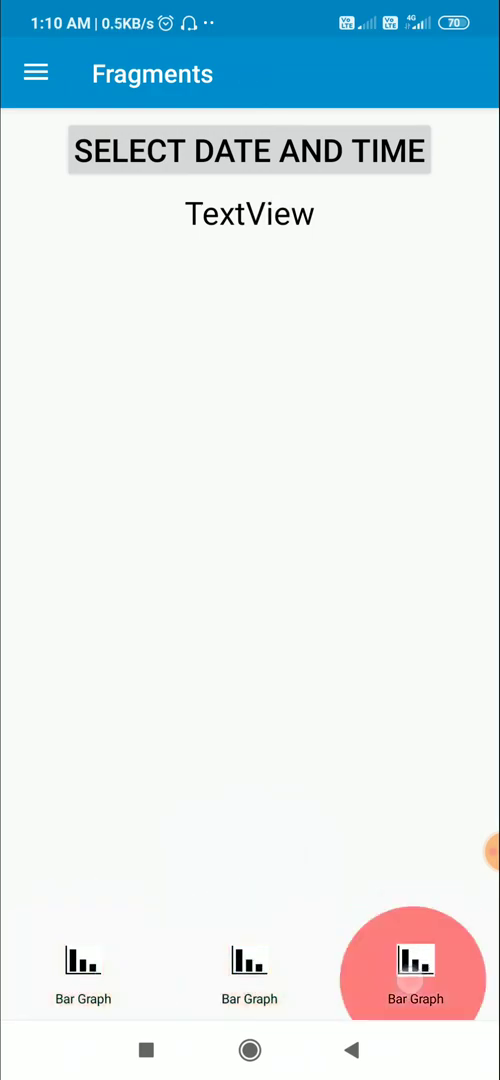